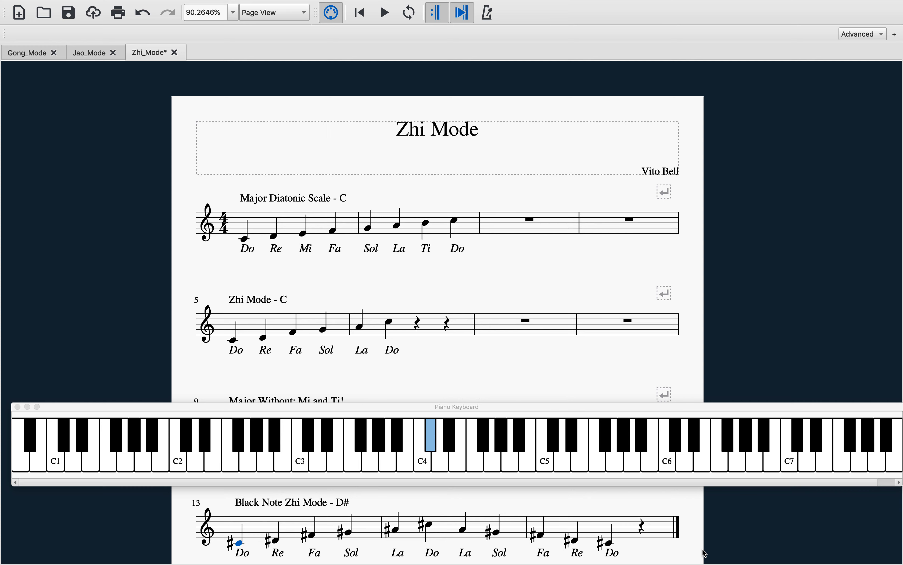
mouse_move(369, 238)
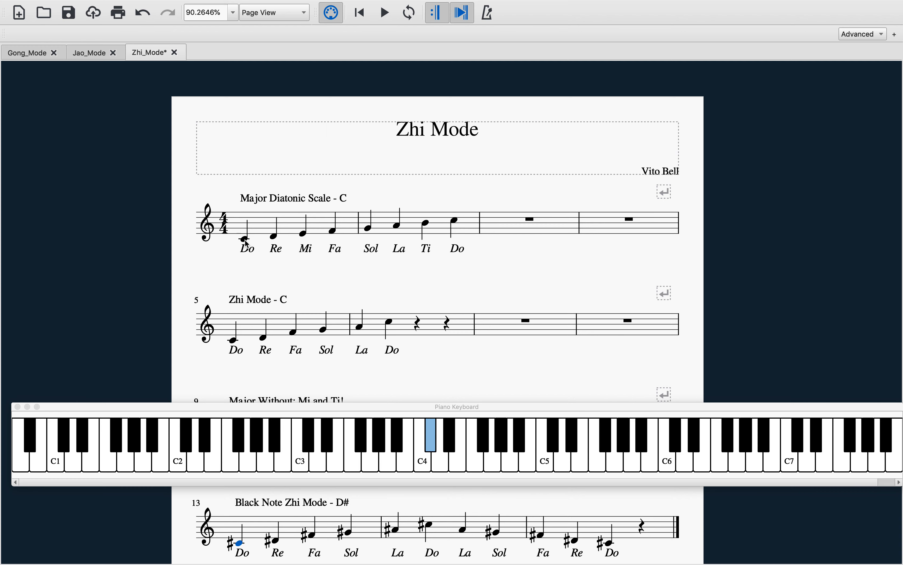
- Select the first note of the C major scale and play it back through the closing Do (C5)
left_click(333, 223)
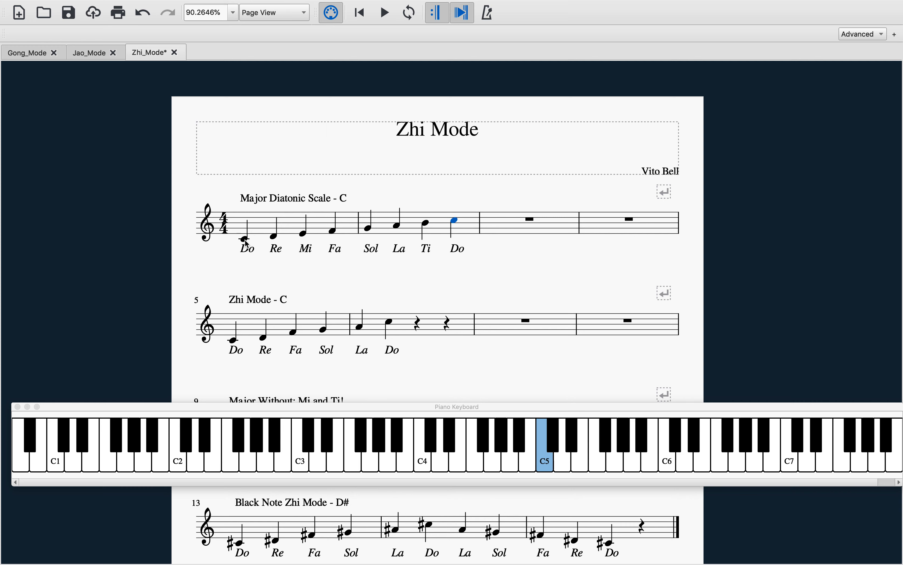
mouse_move(235, 341)
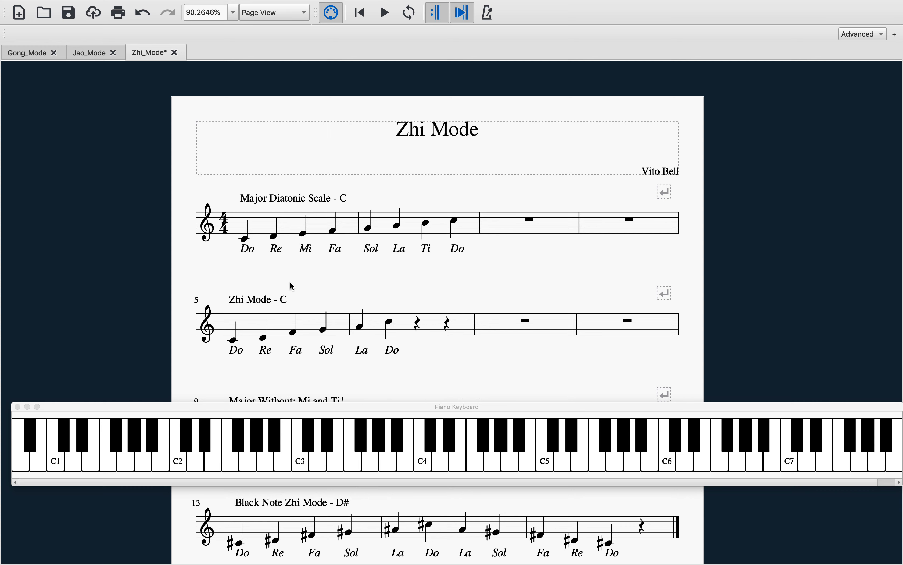
mouse_move(292, 264)
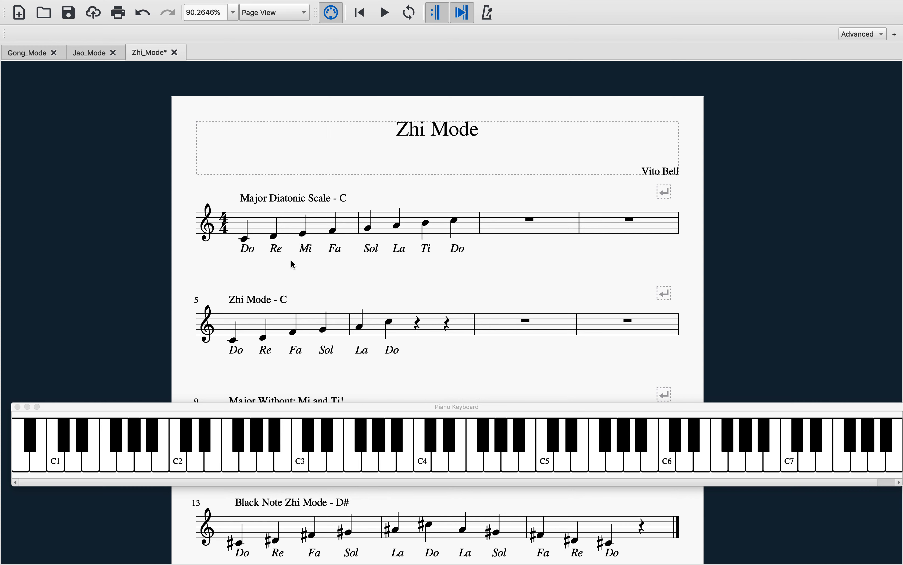
mouse_move(290, 266)
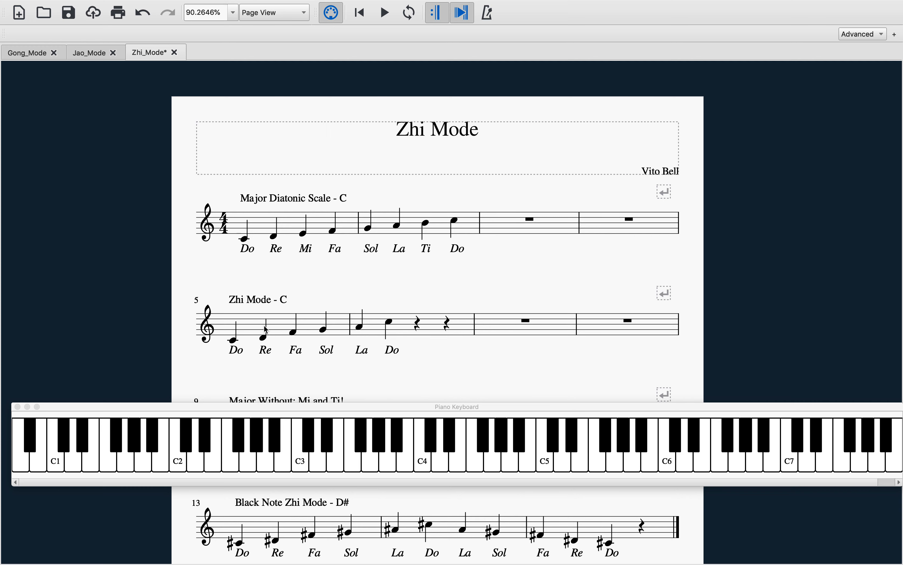
mouse_move(262, 329)
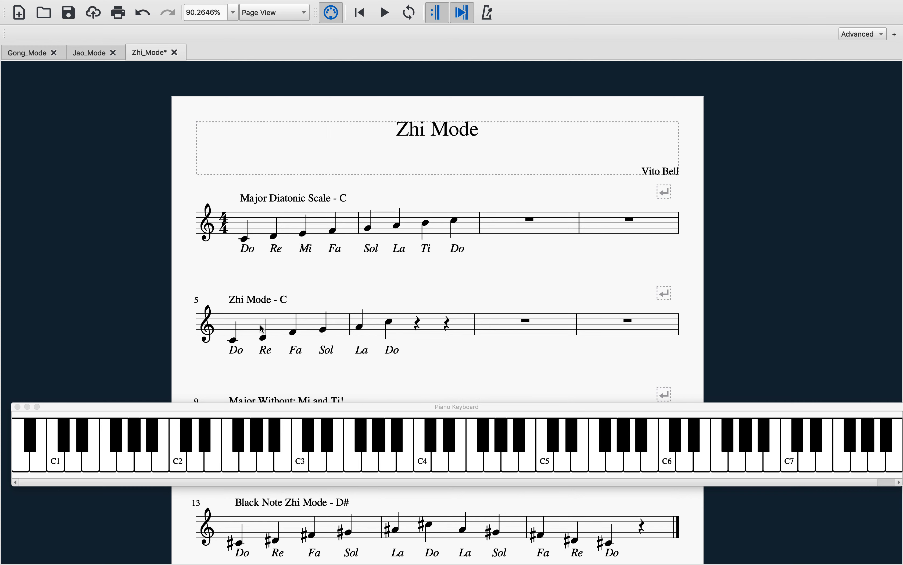
mouse_move(283, 283)
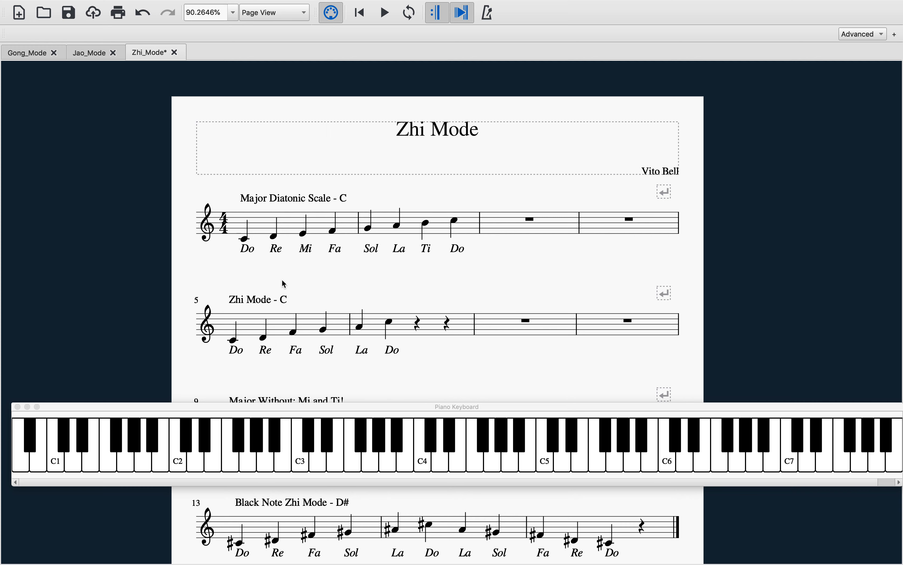
mouse_move(248, 337)
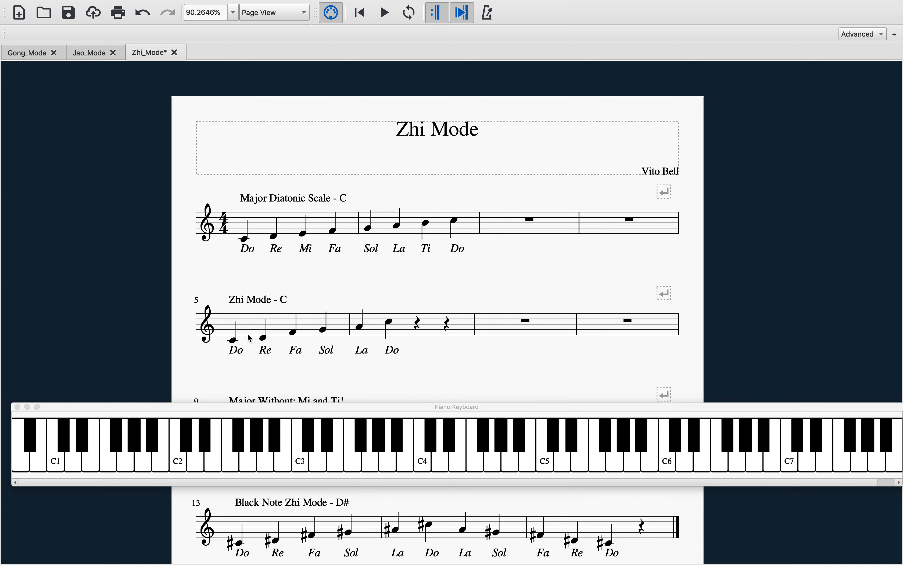
mouse_move(256, 241)
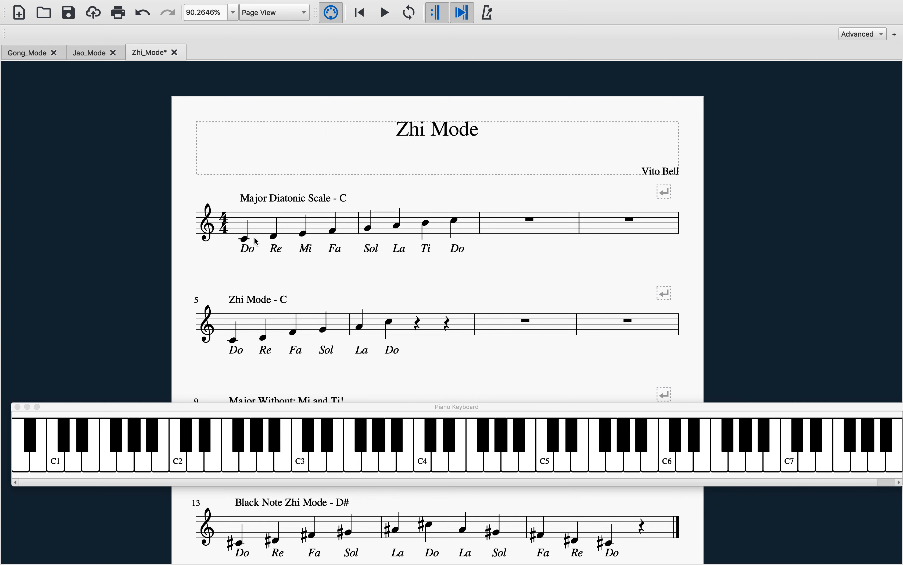
- Scroll the score so the 'Major Without: Mi and Ti!' staff is fully visible below the C staves
scroll("up", 3)
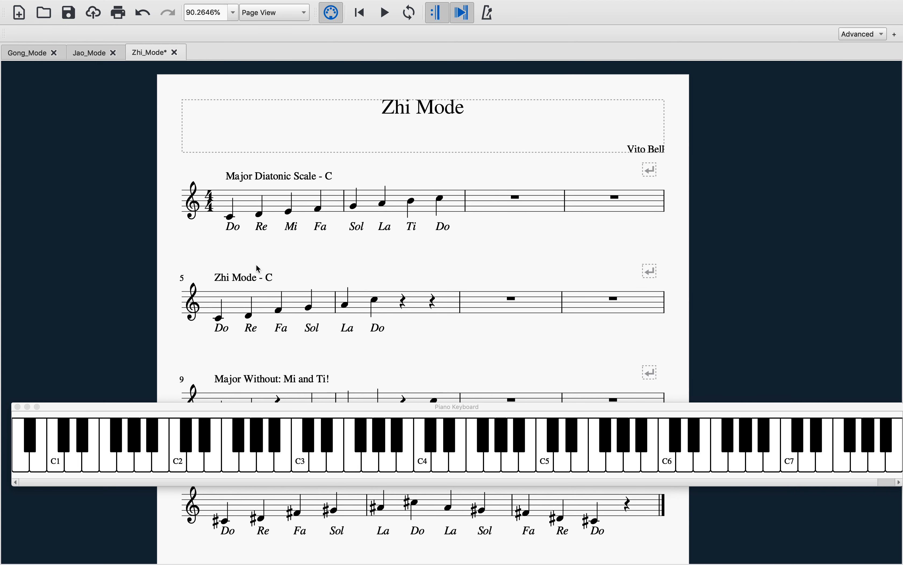
scroll("down", 3)
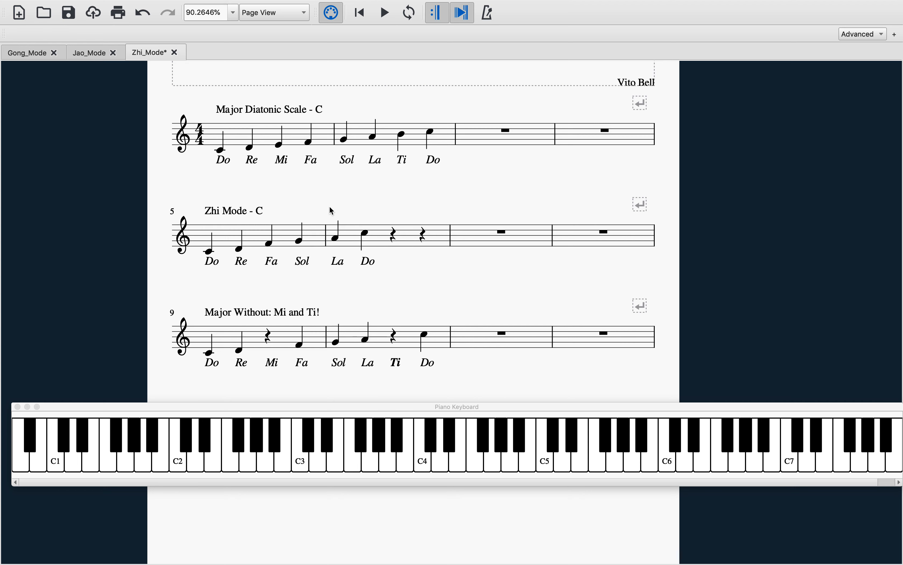
mouse_move(328, 269)
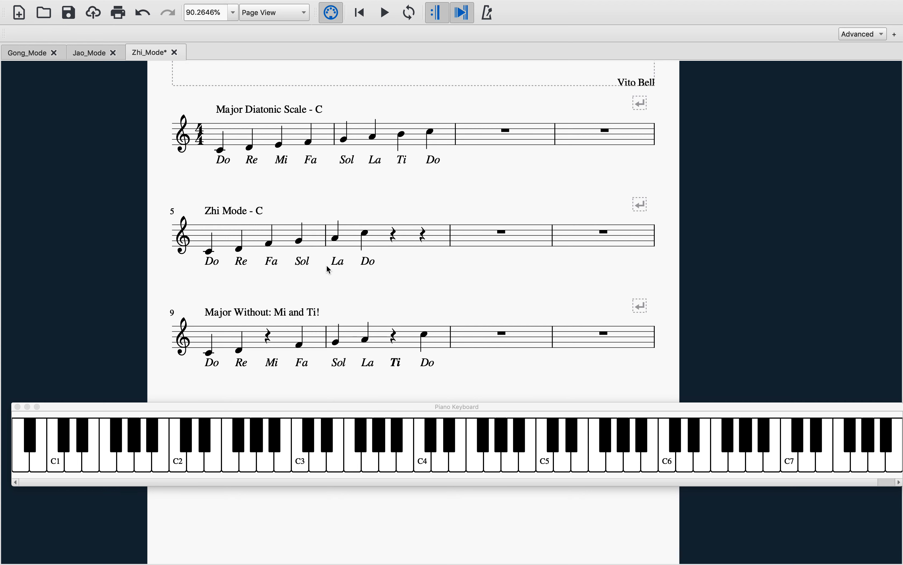
scroll("up", 3)
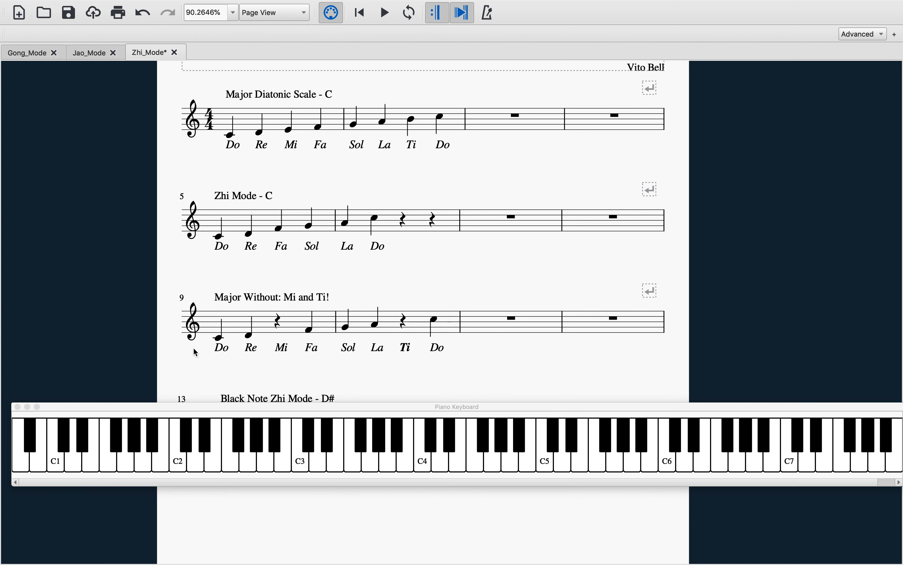
mouse_move(491, 278)
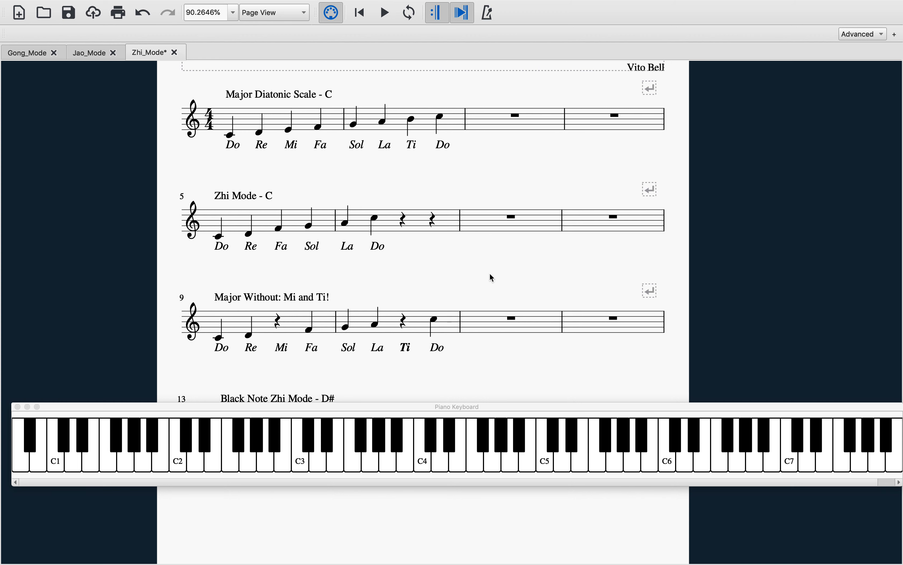
mouse_move(233, 288)
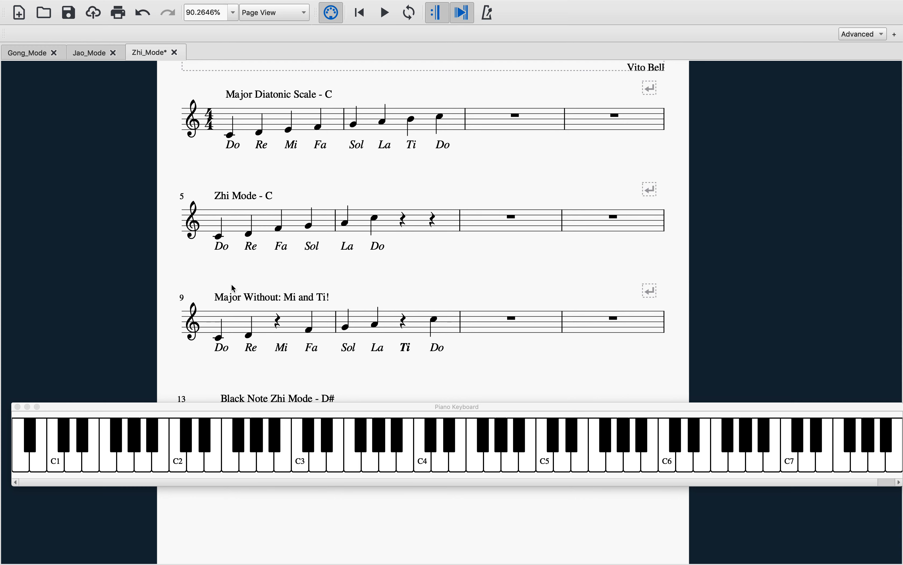
mouse_move(205, 287)
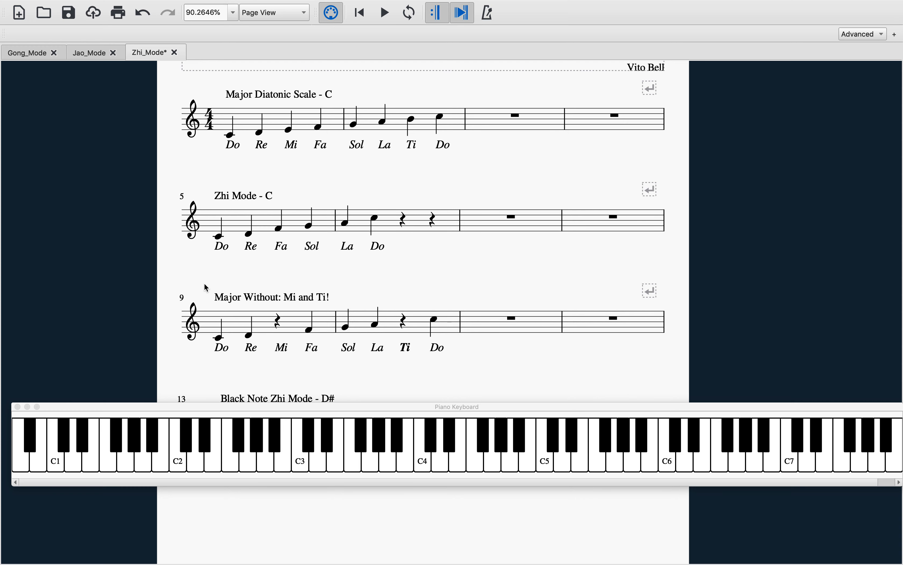
mouse_move(399, 328)
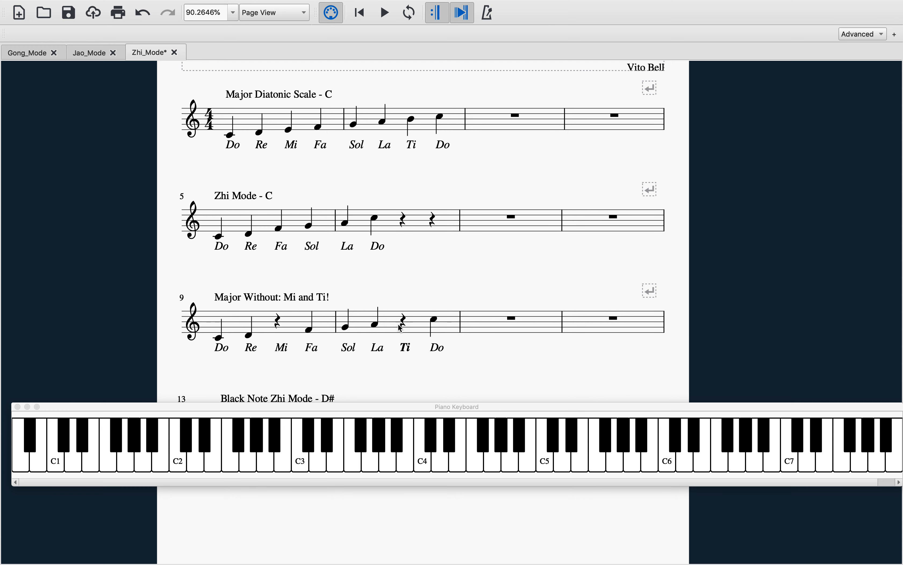
mouse_move(405, 356)
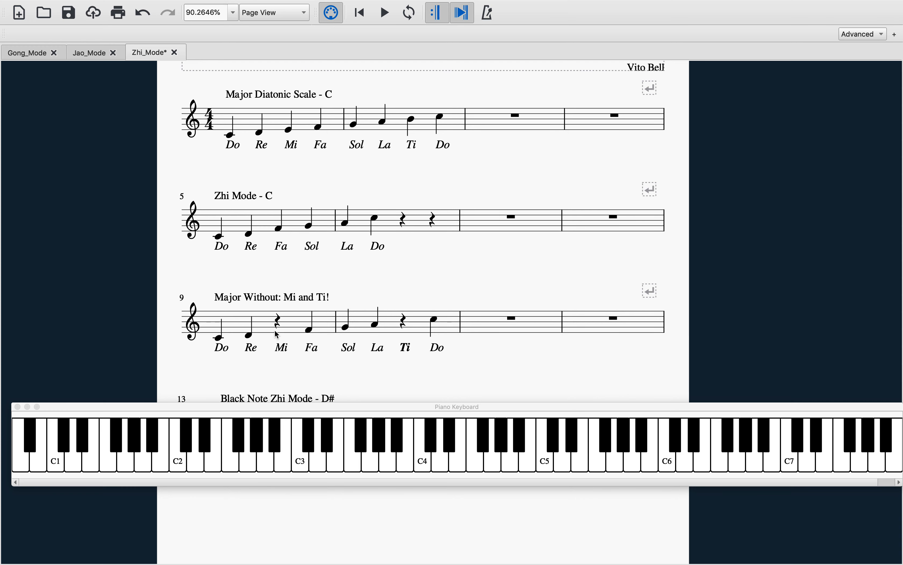
mouse_move(261, 306)
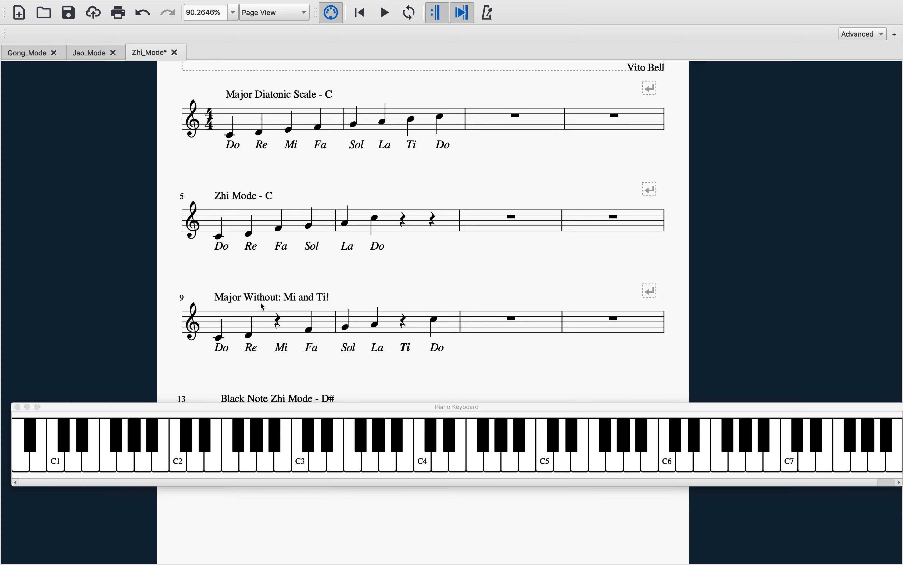
mouse_move(207, 334)
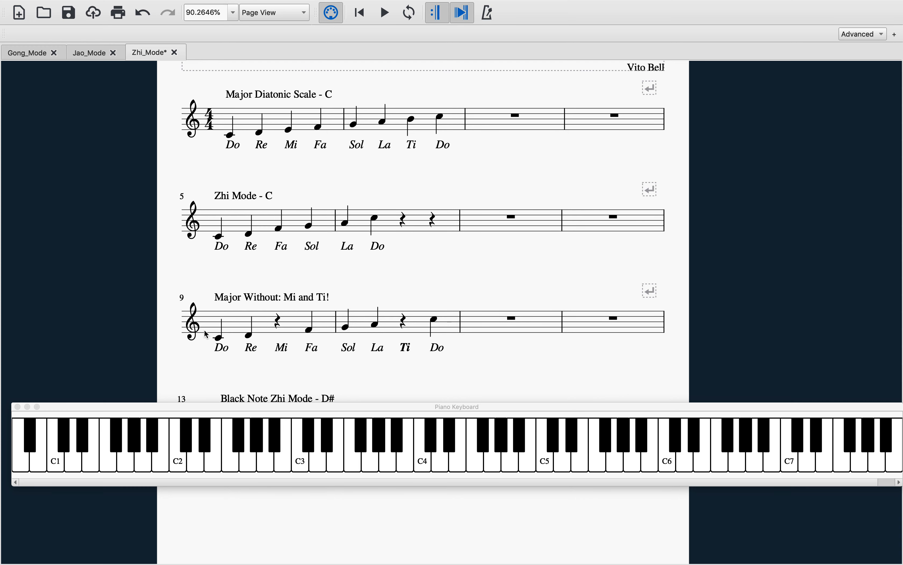
left_click(248, 335)
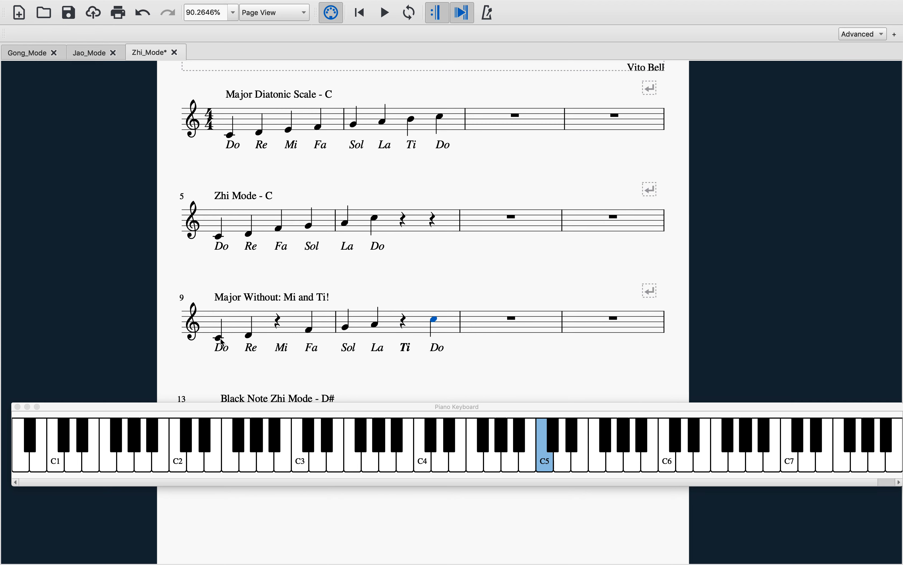
scroll("up", 3)
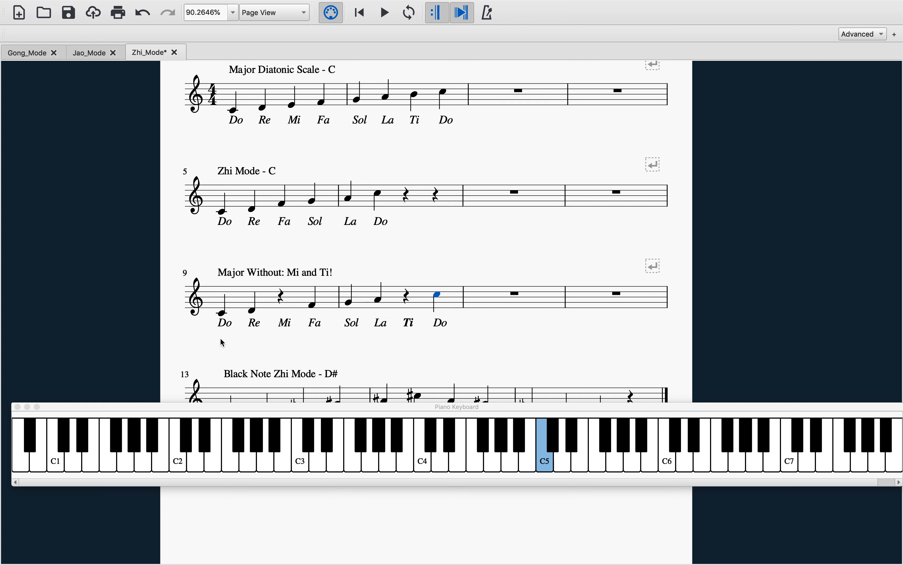
mouse_move(274, 314)
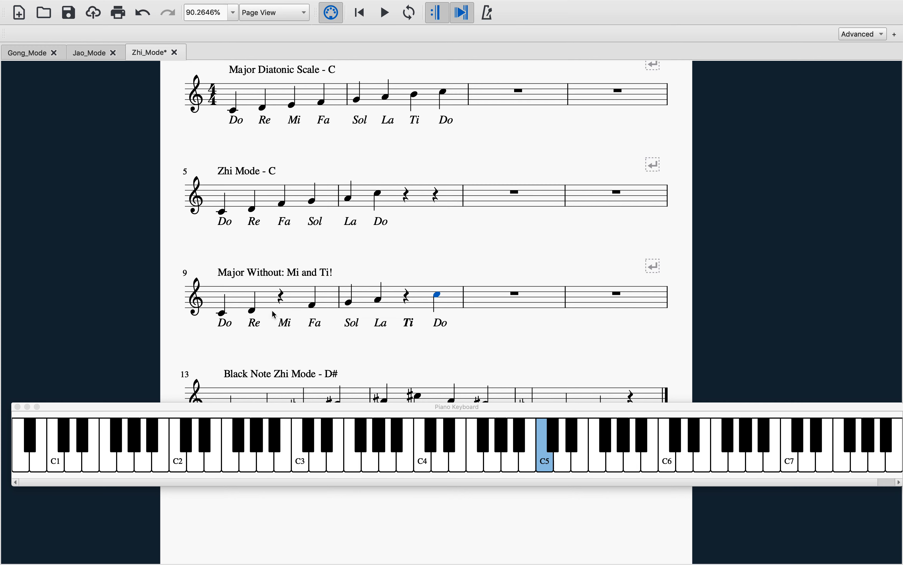
mouse_move(339, 308)
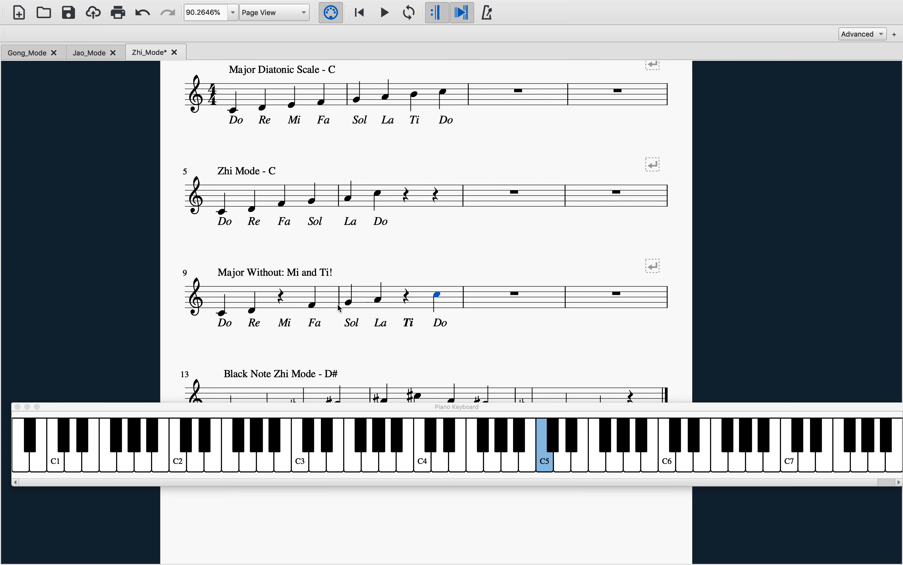
mouse_move(446, 285)
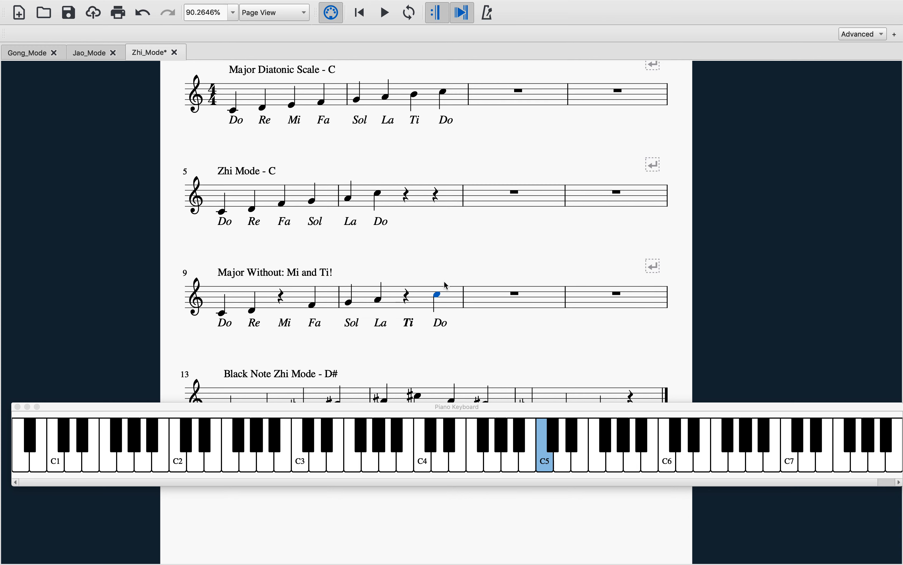
mouse_move(284, 310)
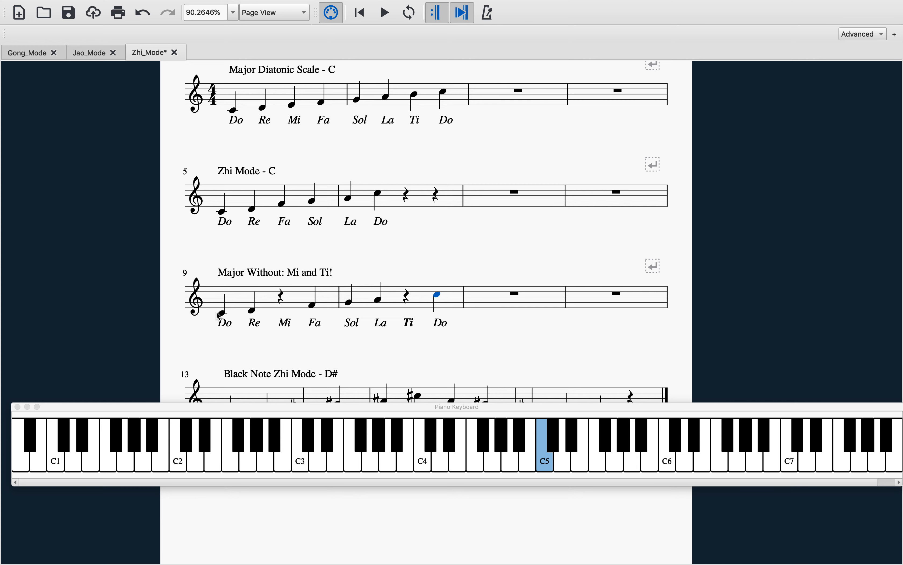
mouse_move(257, 356)
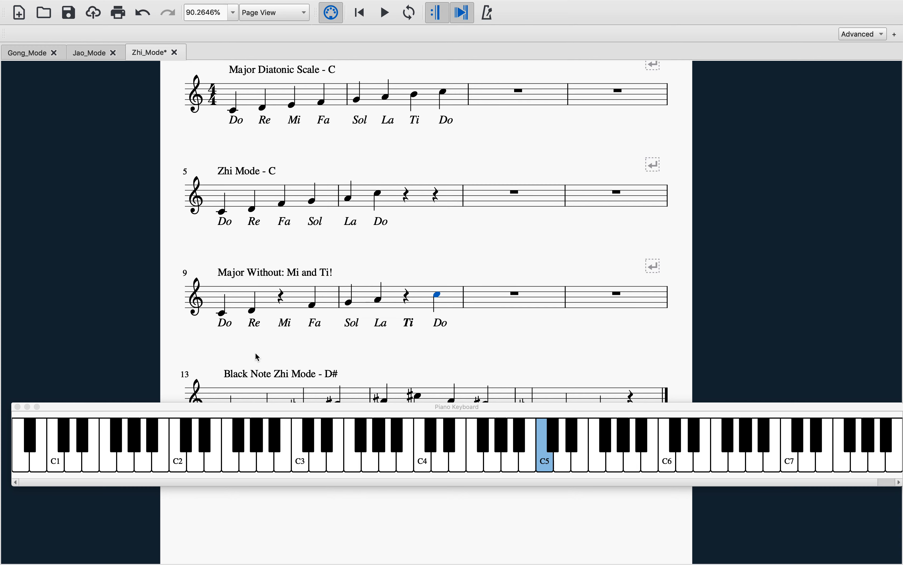
mouse_move(352, 295)
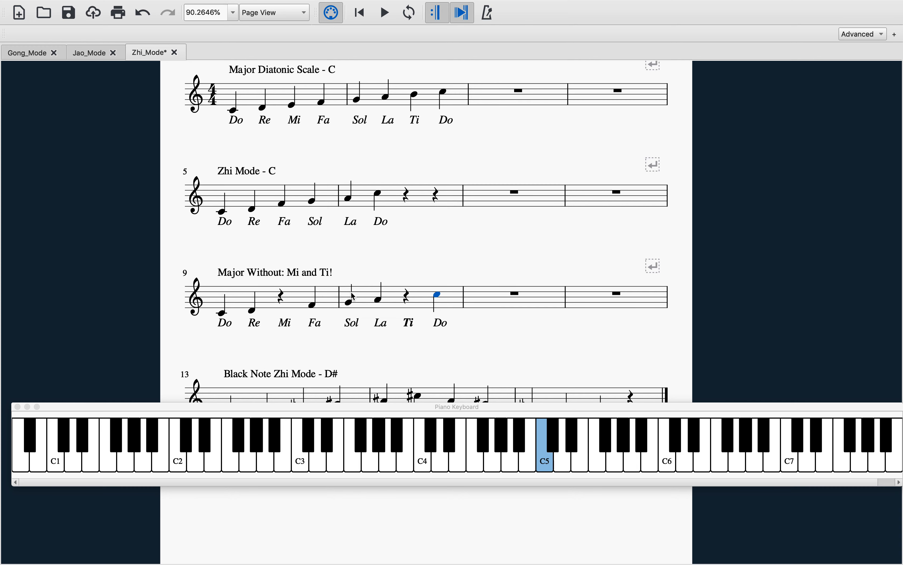
mouse_move(209, 344)
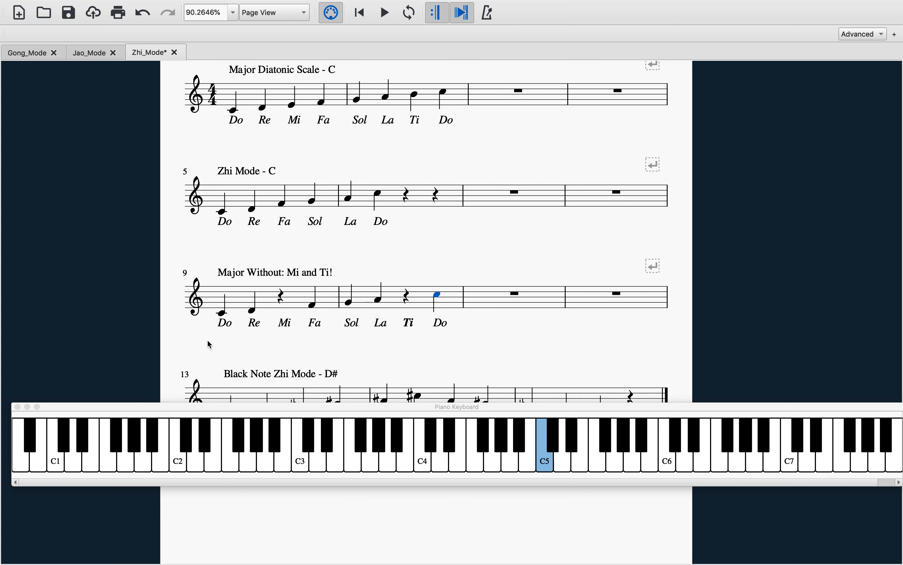
mouse_move(271, 271)
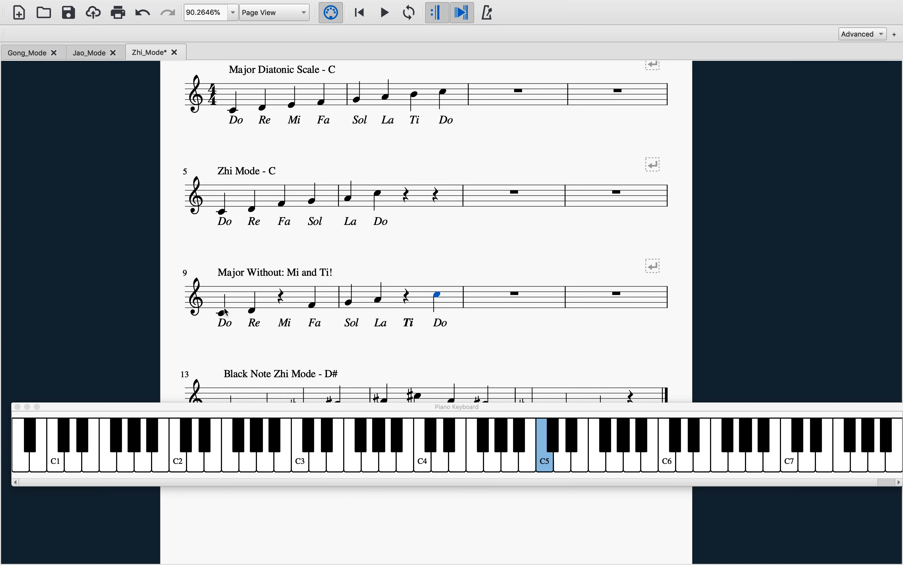
- Scroll the score so the full Black Note Zhi Mode - D# staff shows above the piano keyboard
scroll("down", 3)
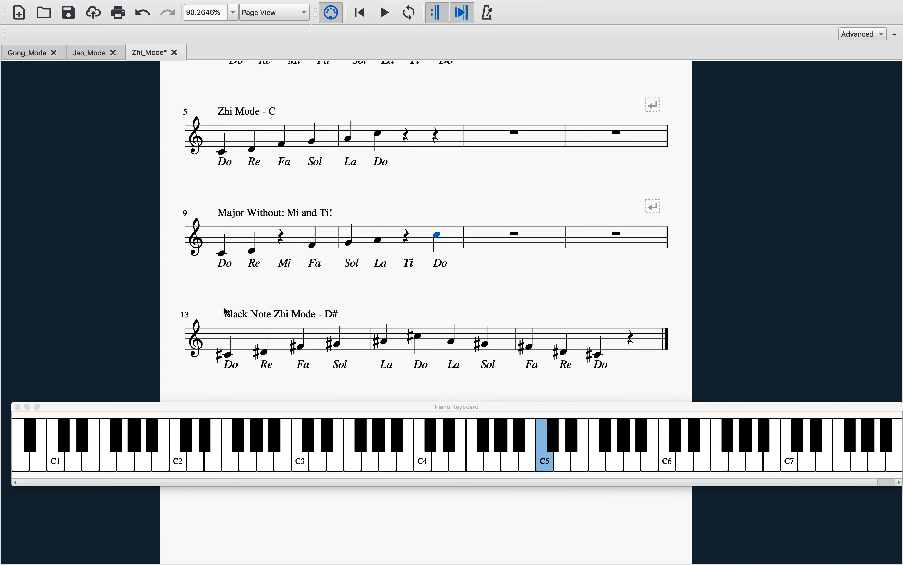
scroll("up", 3)
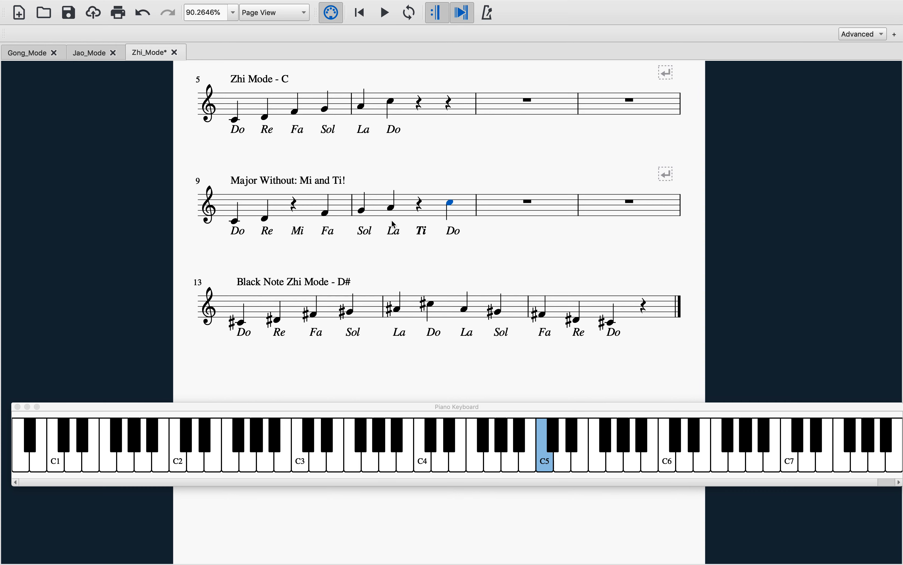
mouse_move(452, 465)
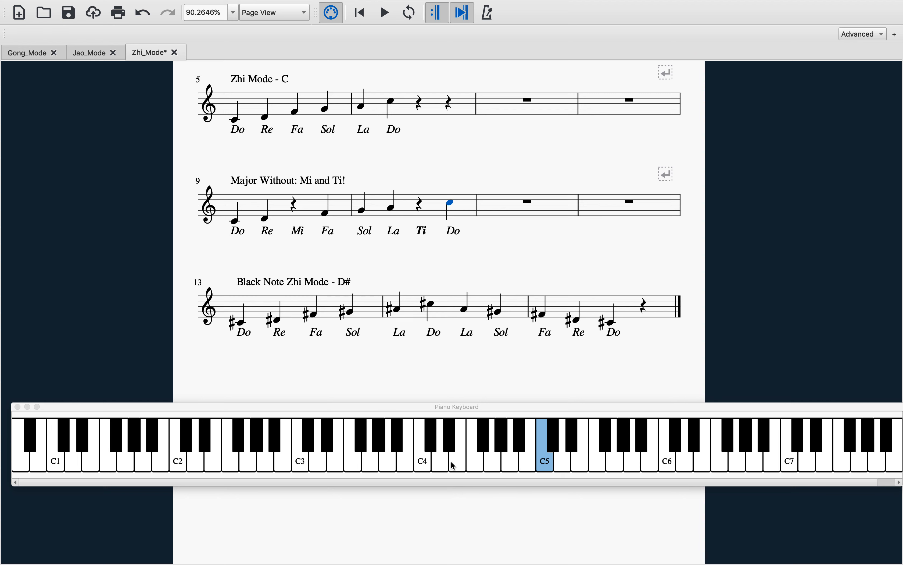
mouse_move(585, 427)
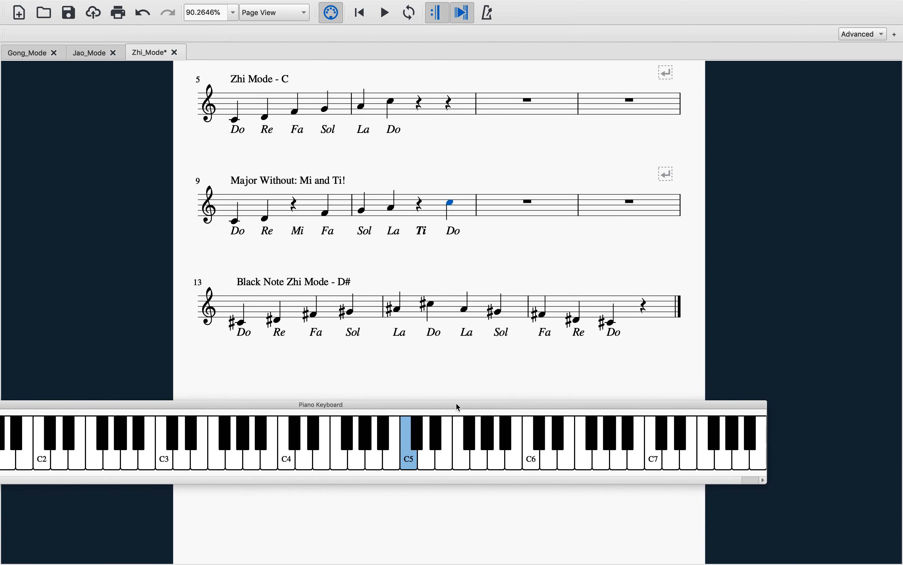
mouse_move(455, 483)
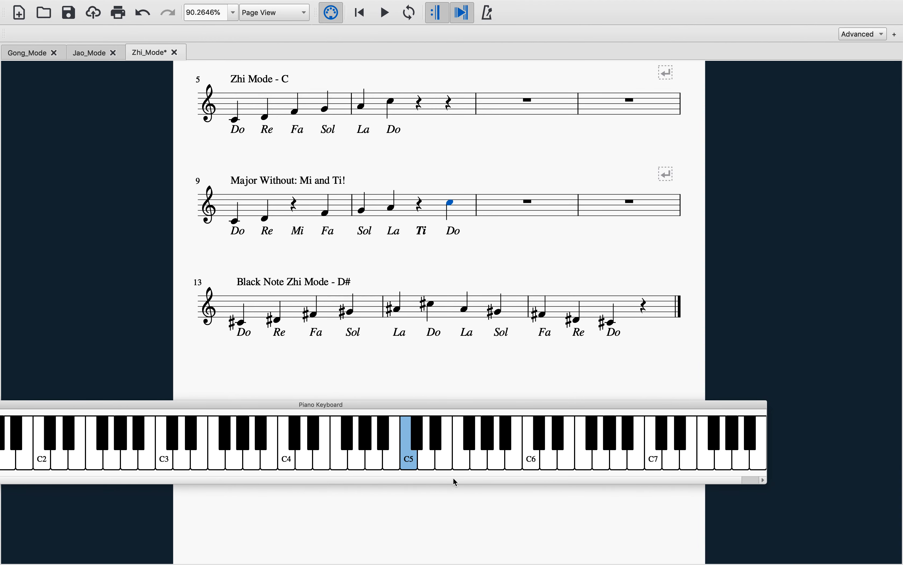
mouse_move(438, 436)
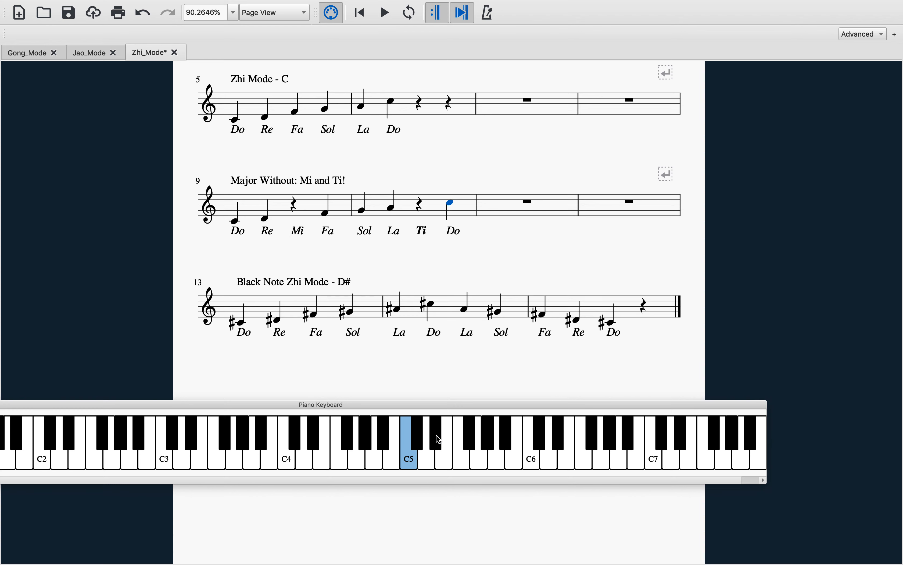
mouse_move(274, 357)
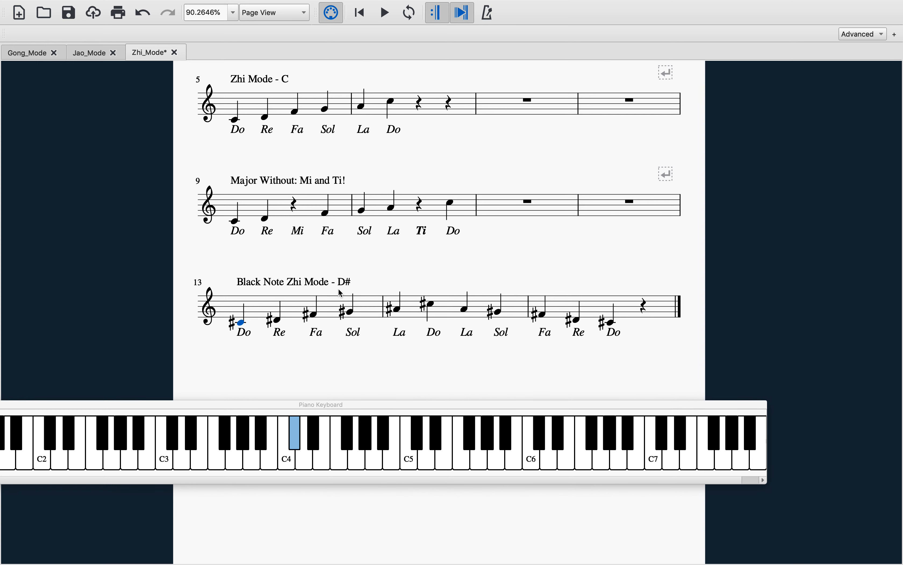
mouse_move(347, 287)
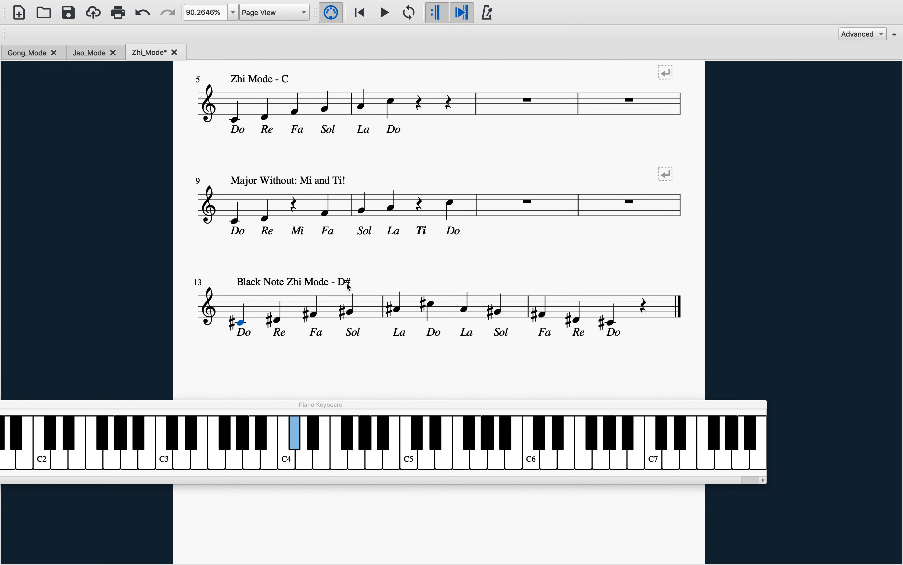
mouse_move(253, 357)
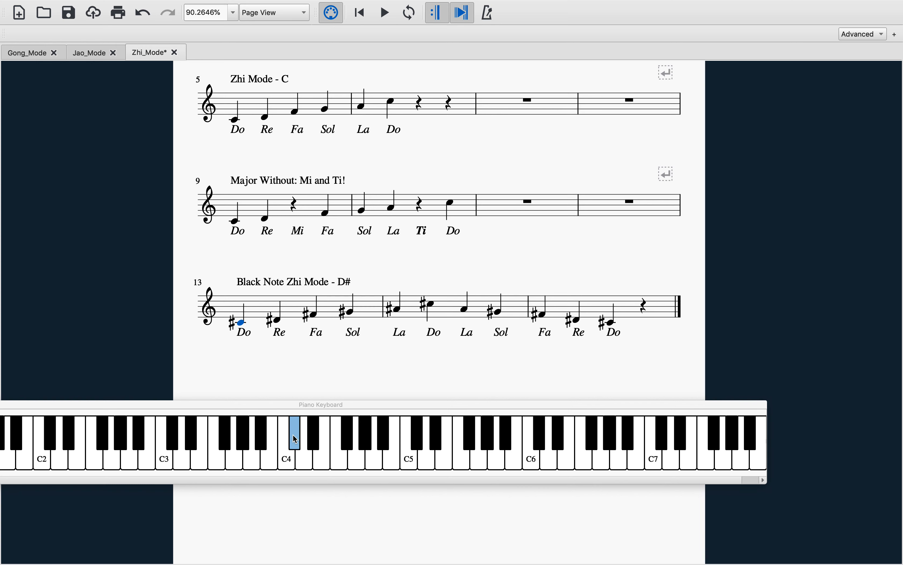
mouse_move(295, 429)
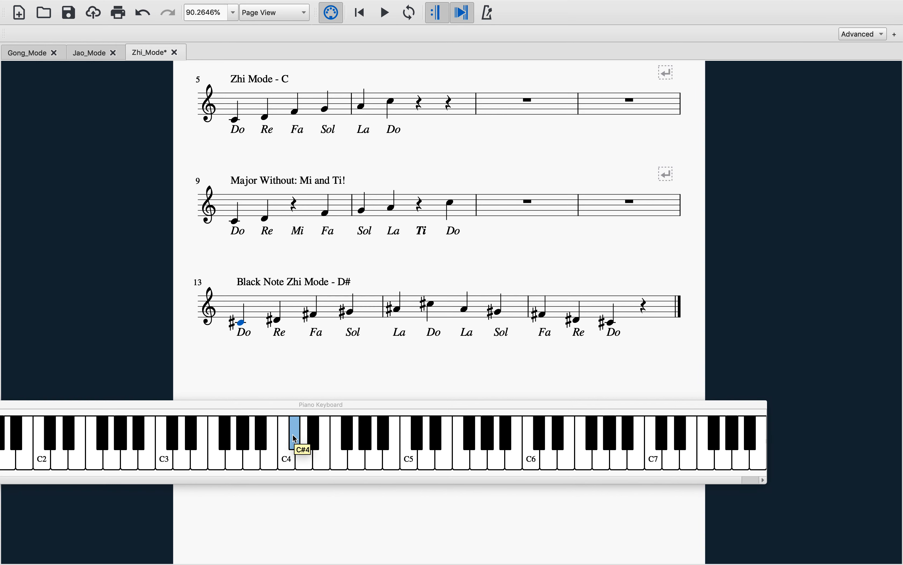
mouse_move(315, 412)
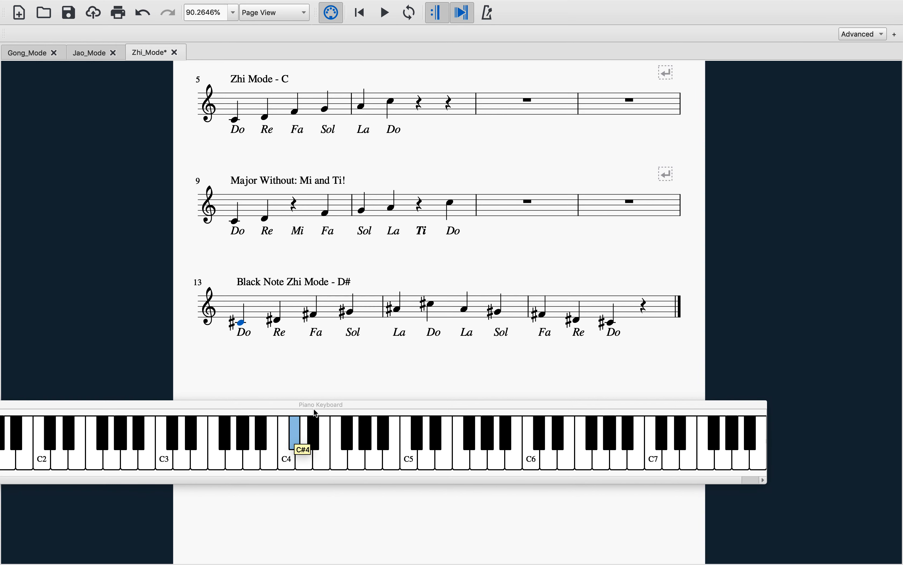
mouse_move(379, 417)
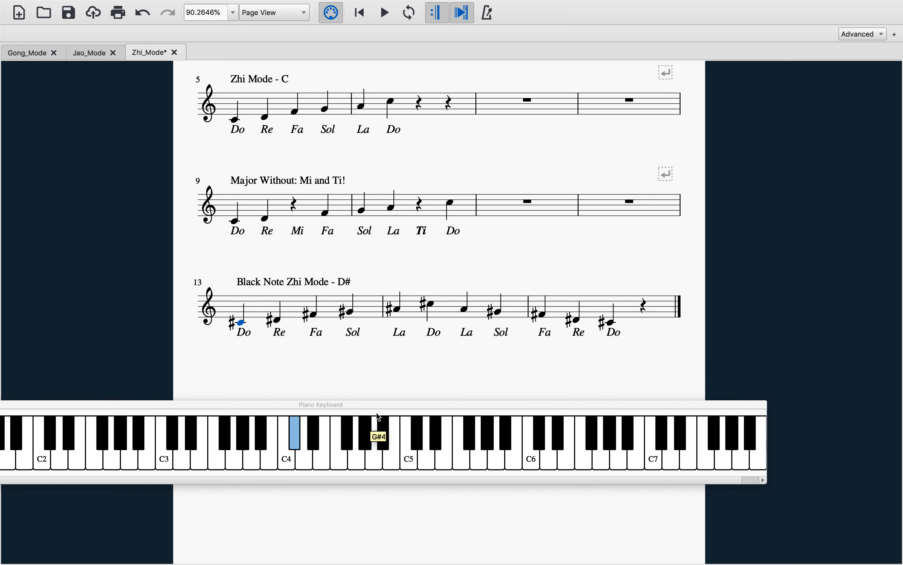
mouse_move(421, 424)
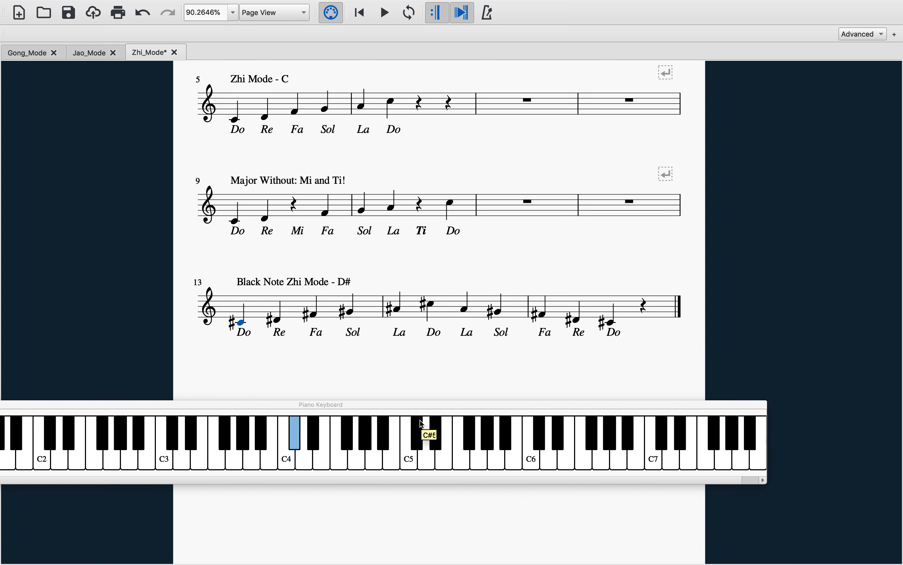
mouse_move(347, 314)
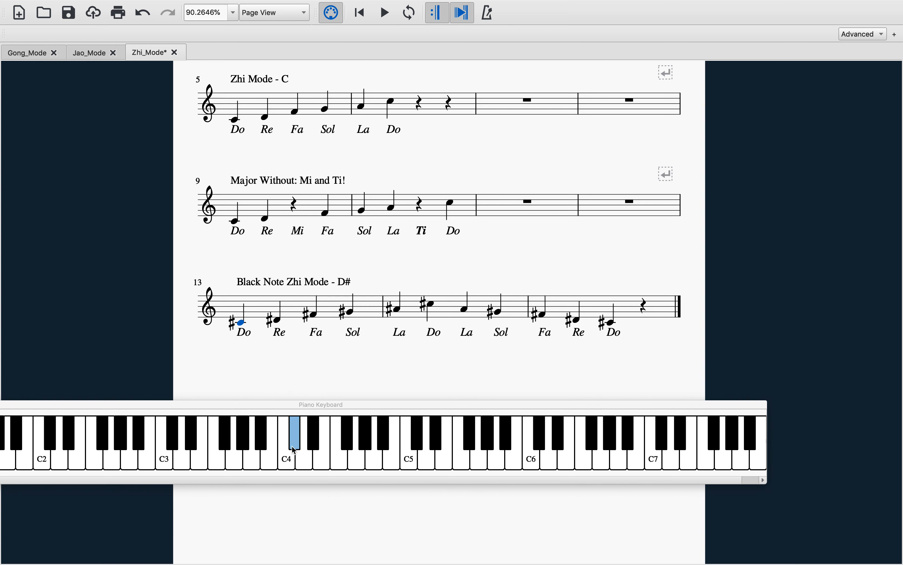
mouse_move(281, 274)
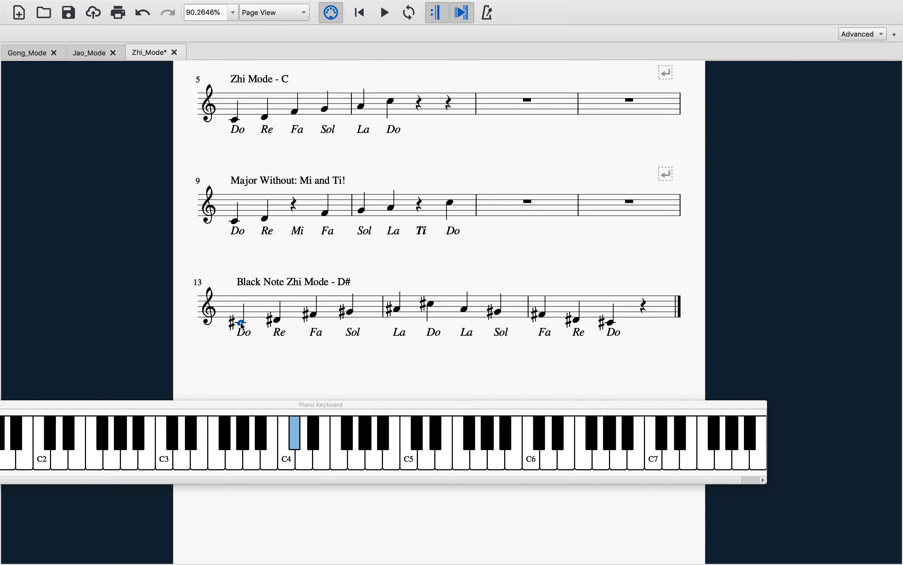
left_click(311, 312)
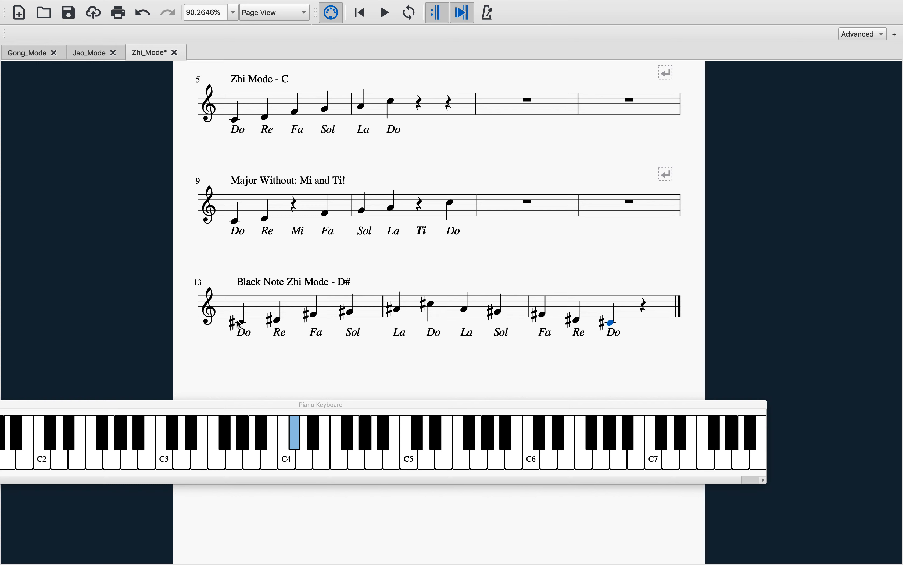
left_click(276, 317)
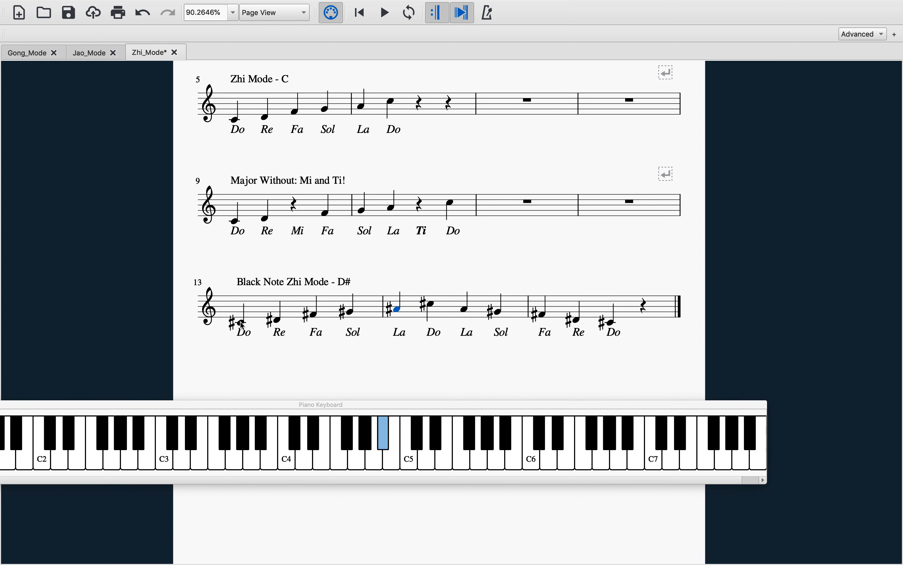
left_click(576, 320)
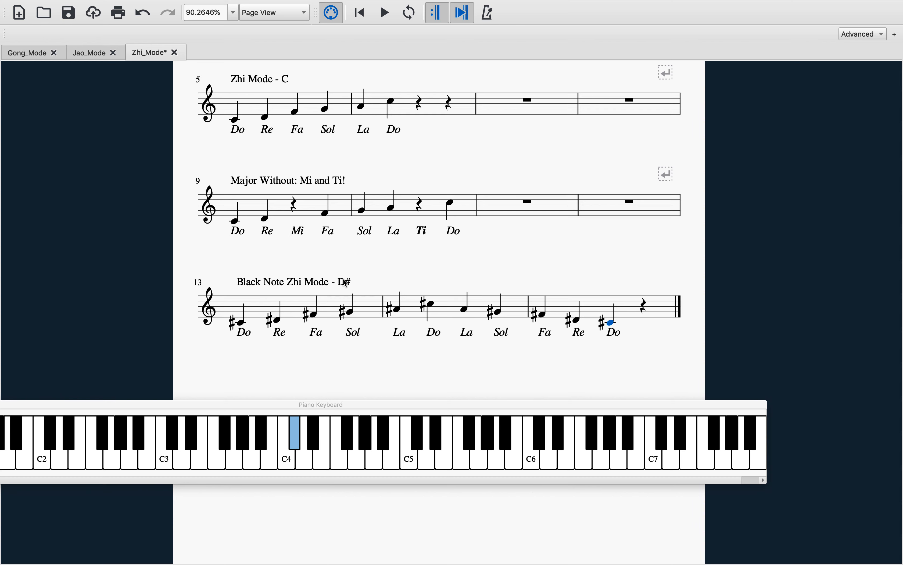
- Edit the last staff heading so it reads 'Black Note Zhi Mode - C#'
double_click(290, 281)
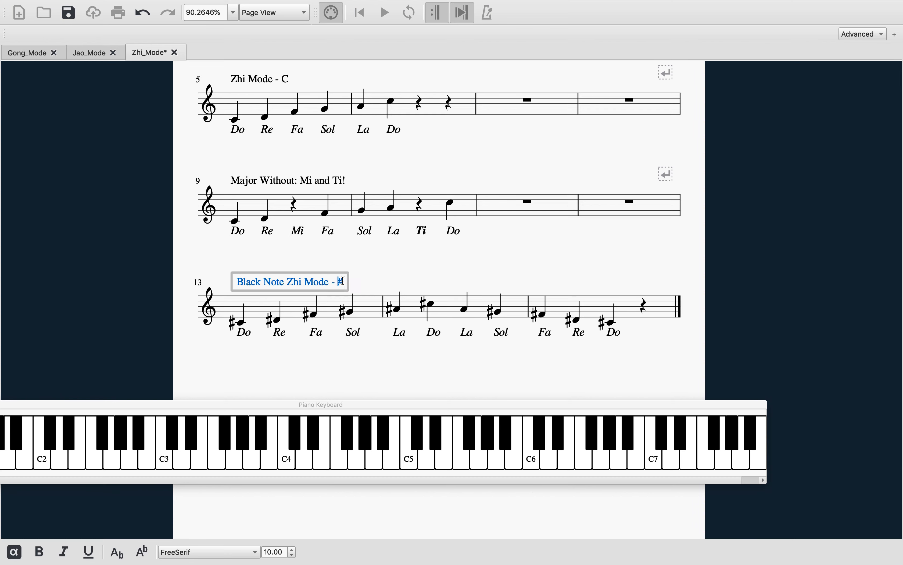
type("#")
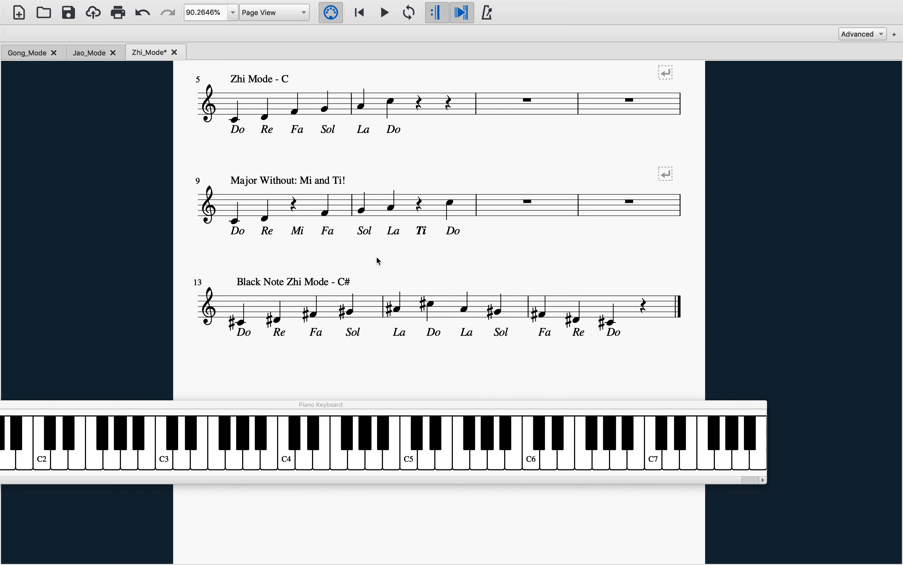
scroll("up", 3)
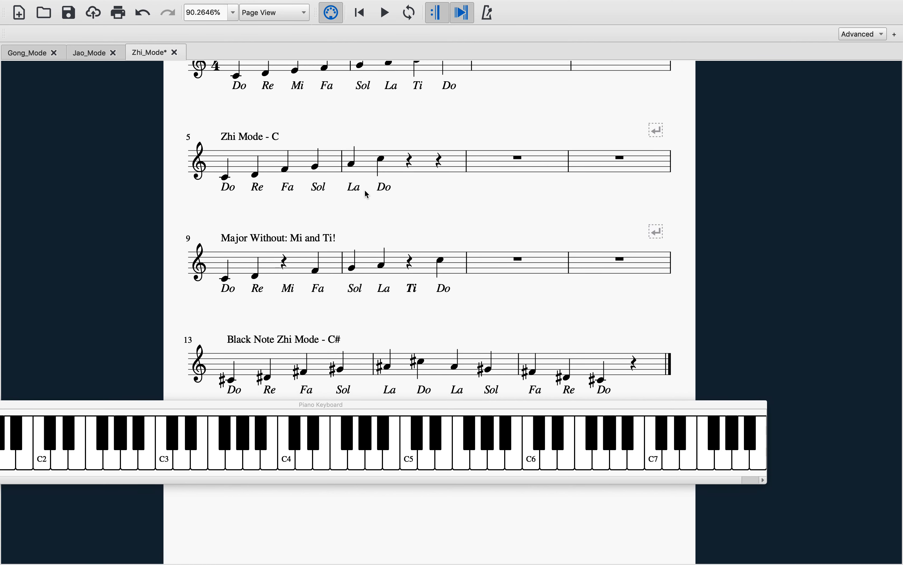
scroll("down", 3)
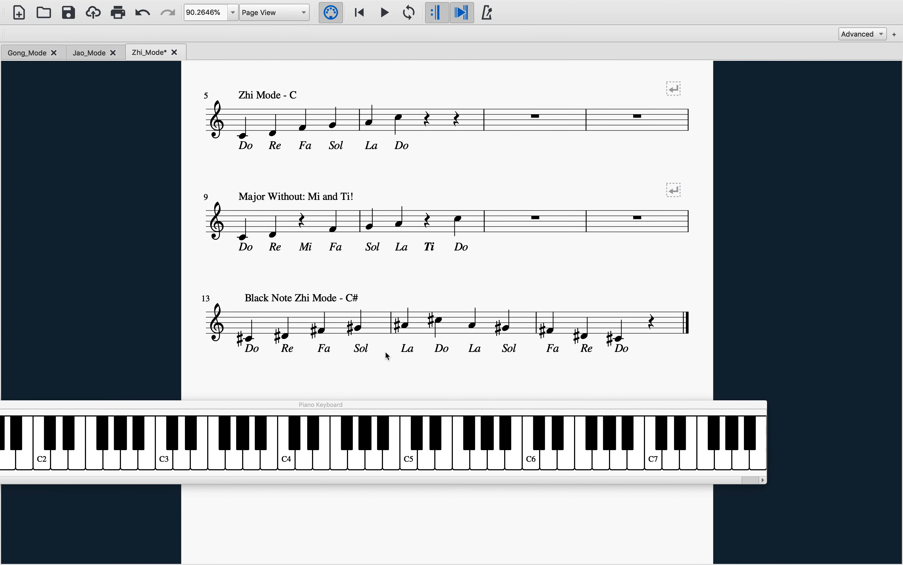
mouse_move(257, 343)
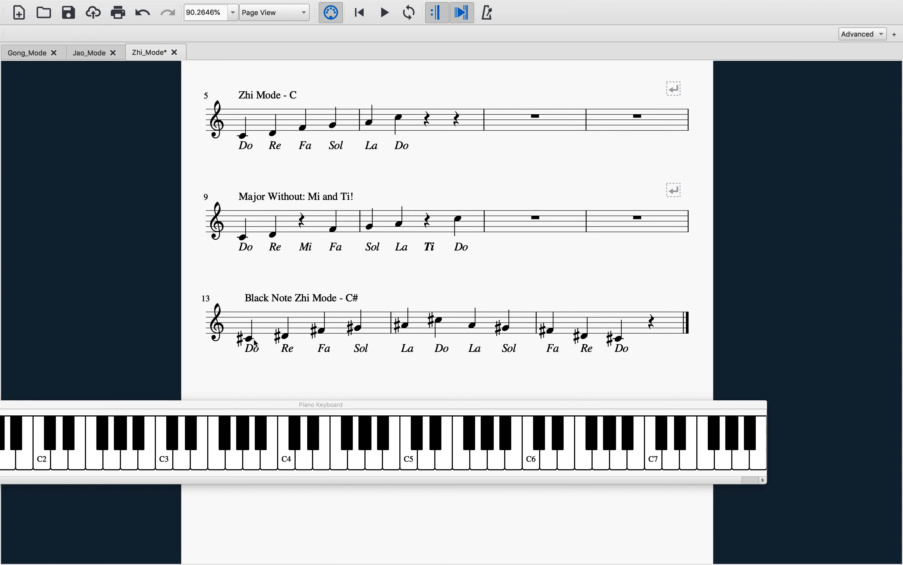
mouse_move(252, 341)
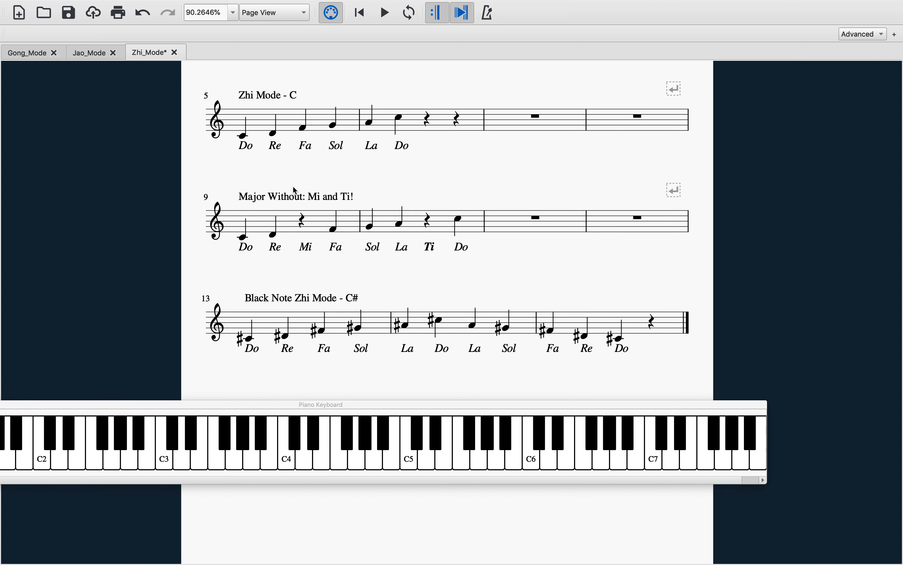
mouse_move(438, 178)
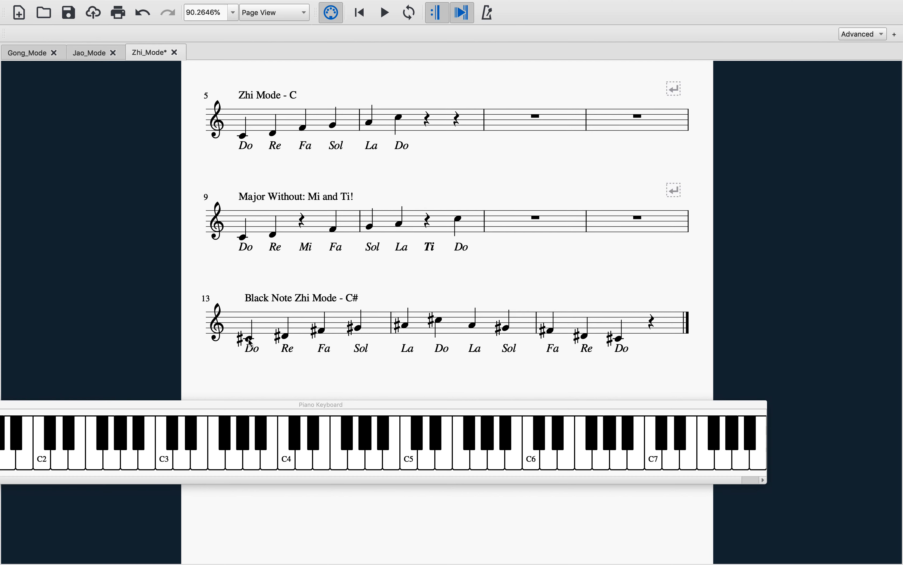
left_click(357, 327)
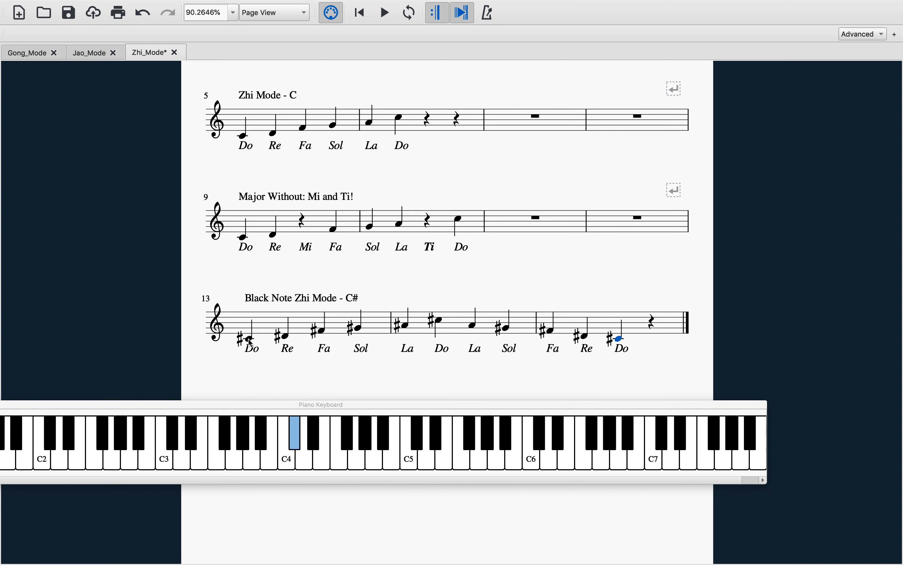
mouse_move(638, 357)
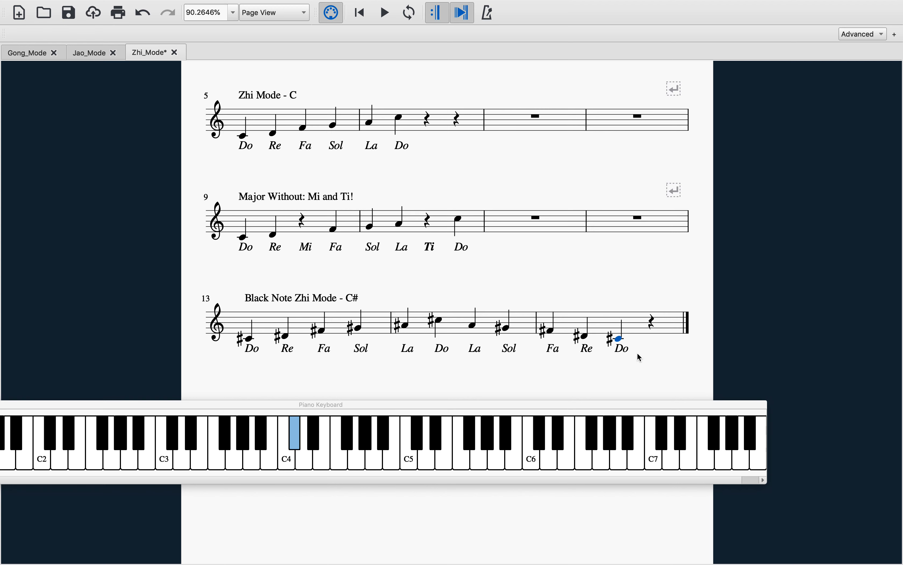
left_click(549, 329)
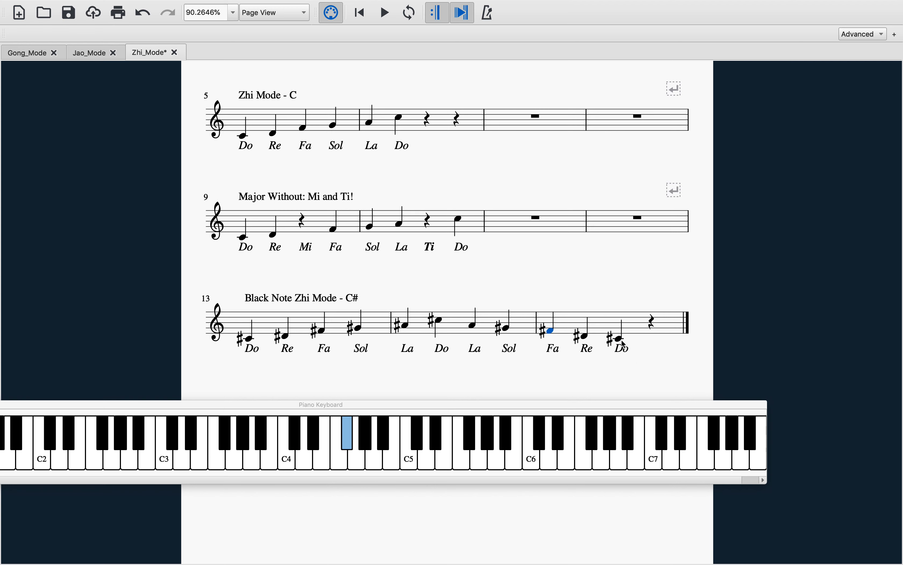
left_click(357, 327)
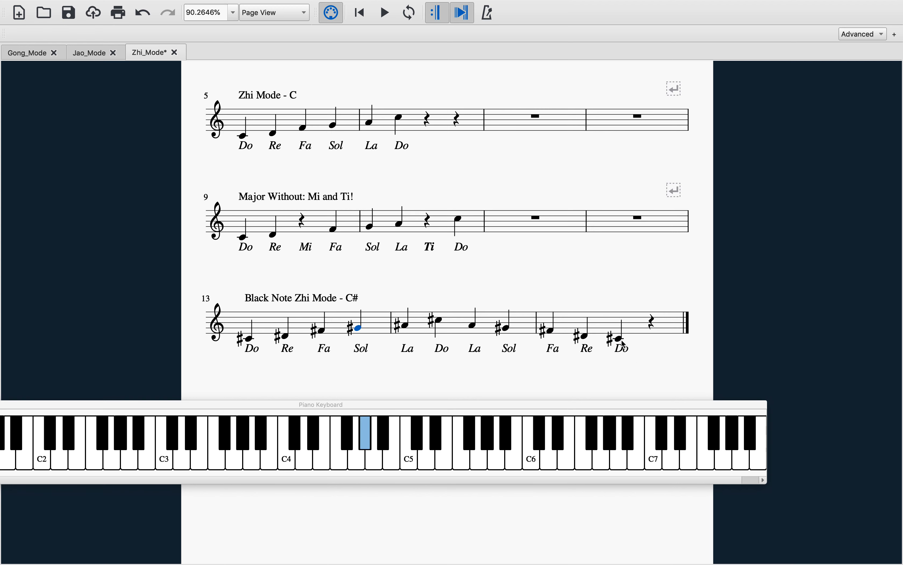
left_click(248, 337)
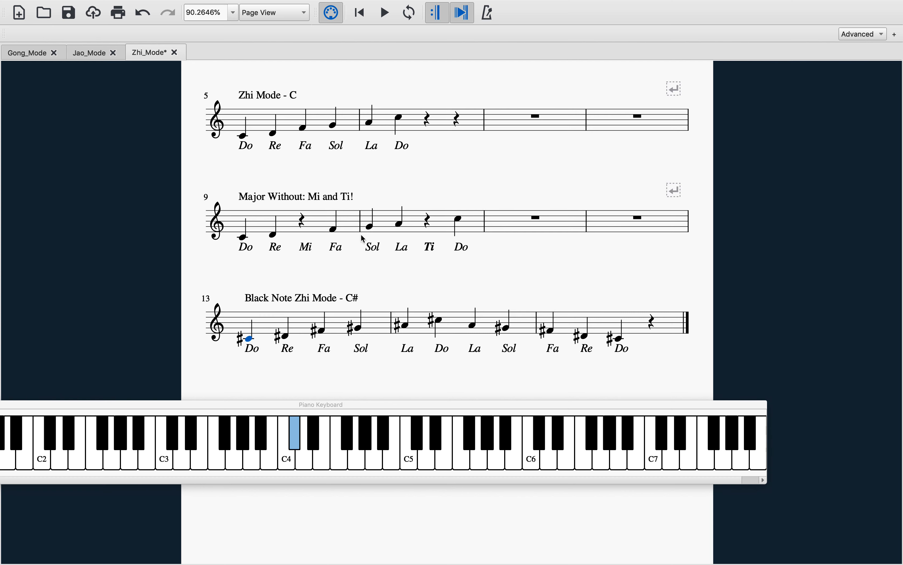
mouse_move(218, 349)
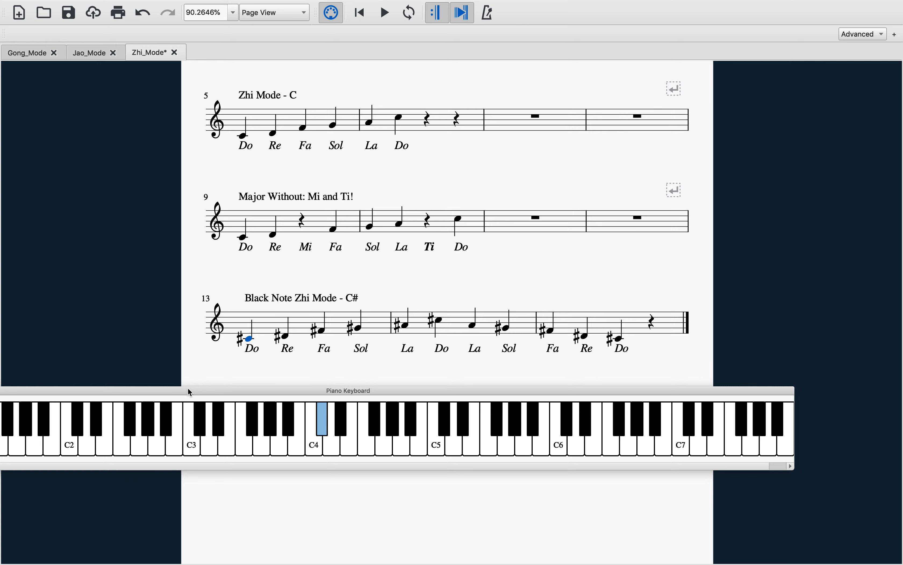
mouse_move(236, 452)
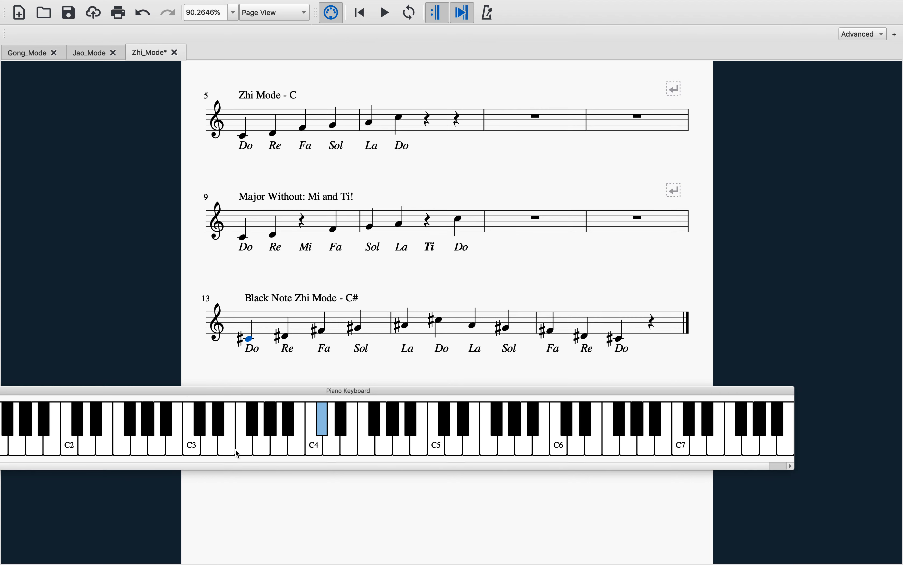
- Zoom the view to about 78% so all four scale staves show above the full-width piano keyboard
scroll("up", 3)
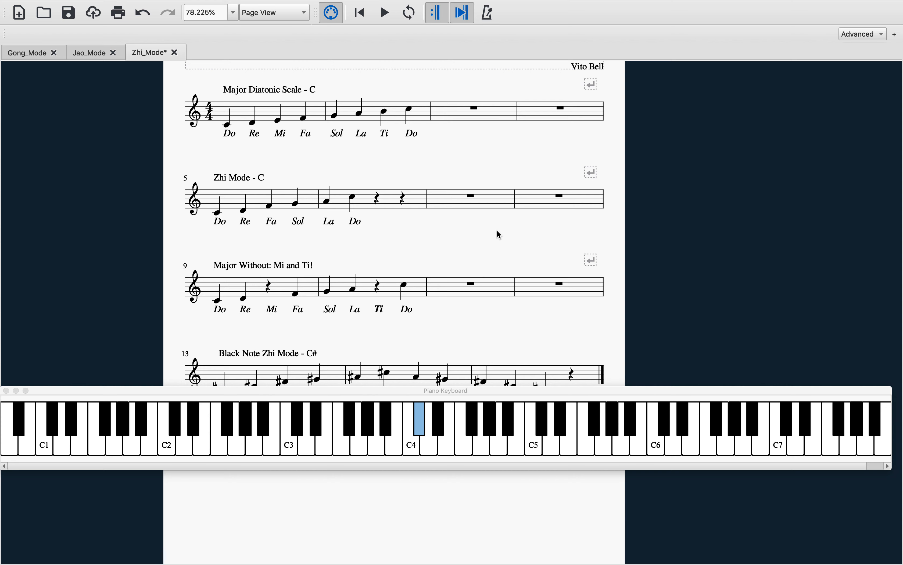
scroll("down", 3)
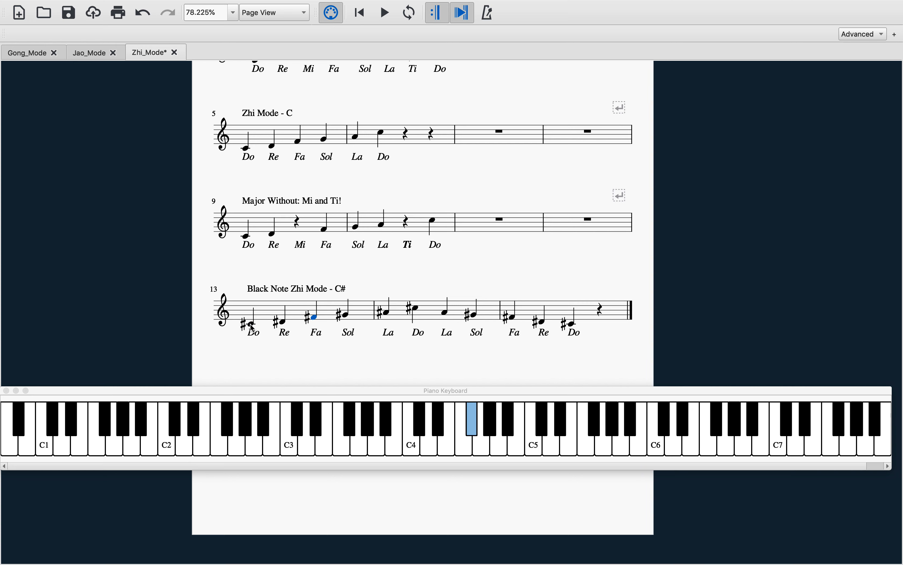
left_click(444, 311)
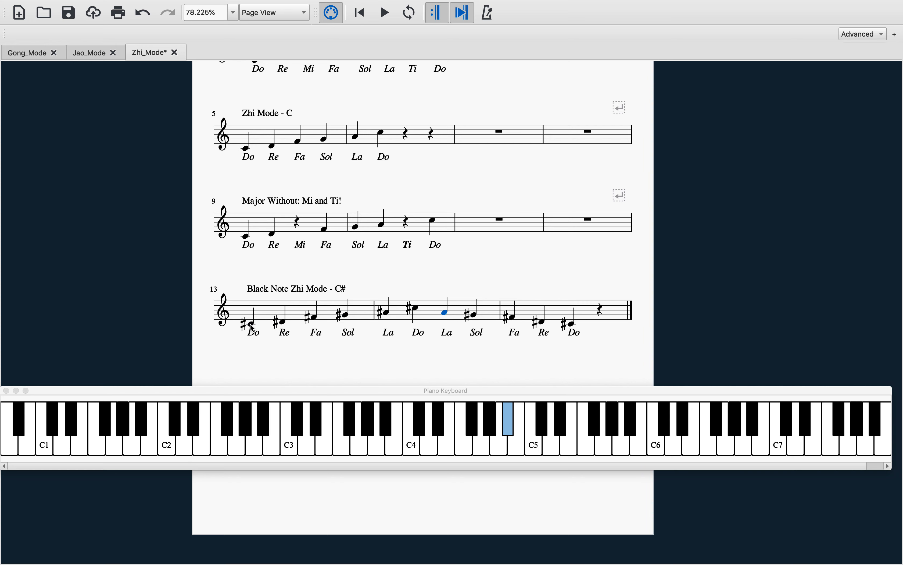
left_click(571, 311)
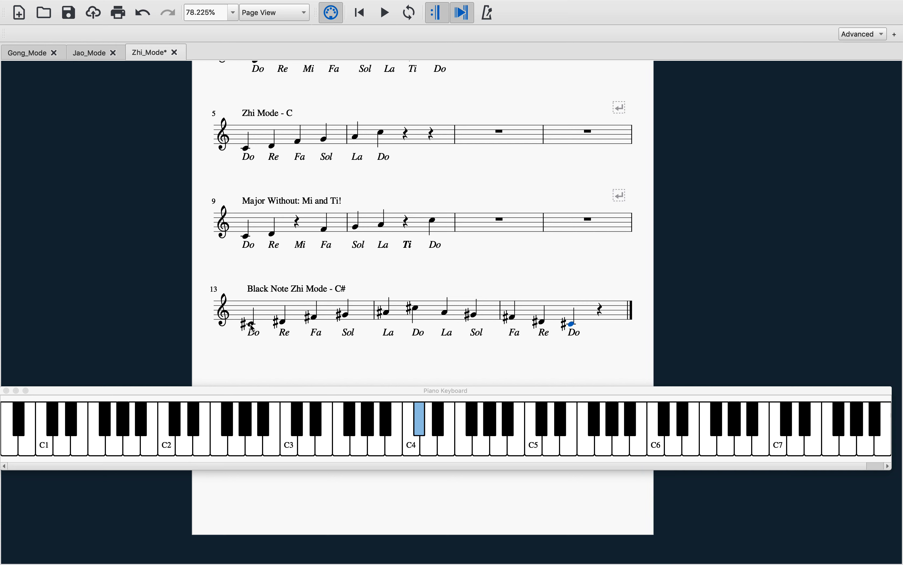
left_click(446, 311)
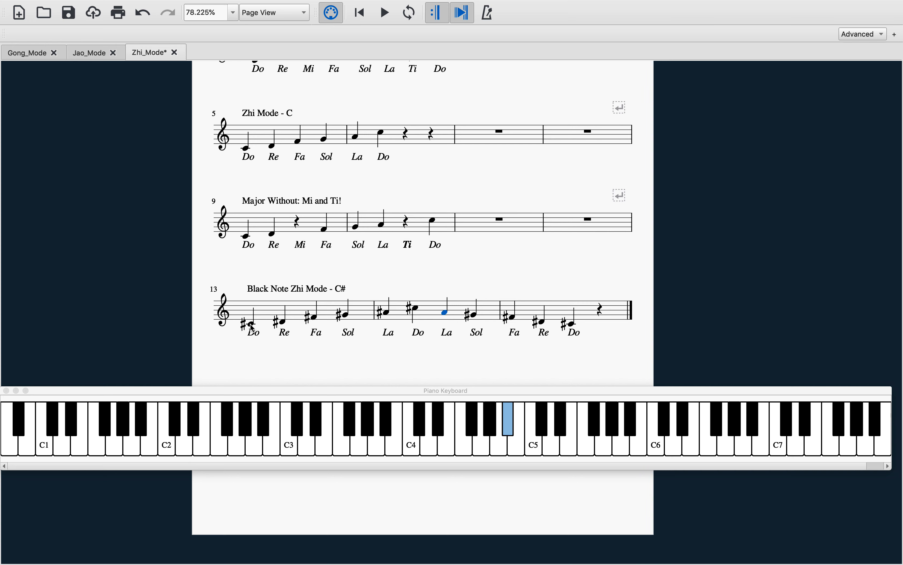
left_click(311, 314)
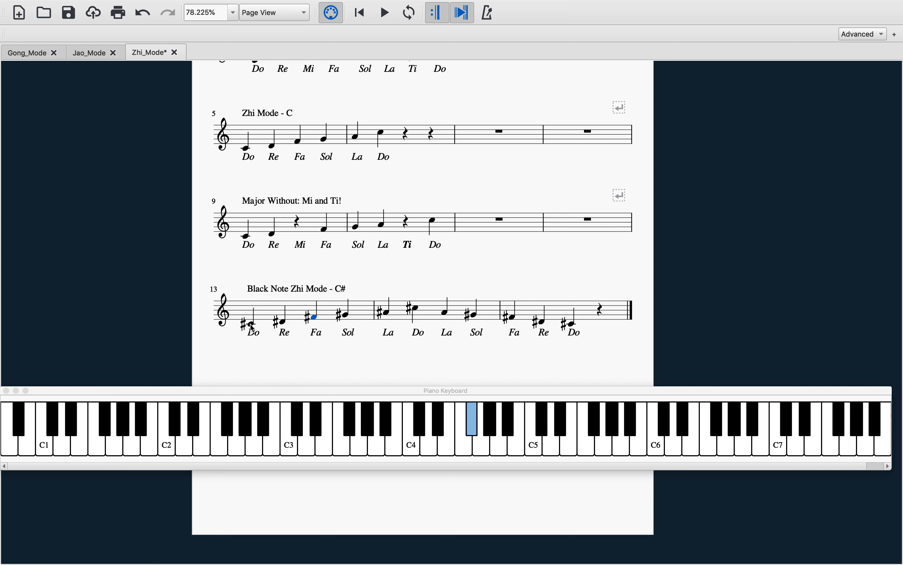
left_click(249, 323)
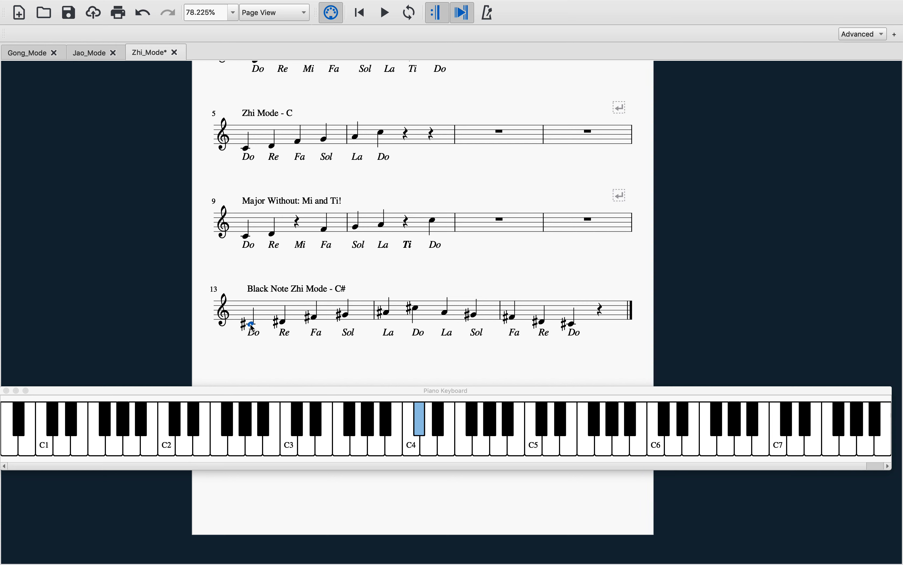
left_click(385, 312)
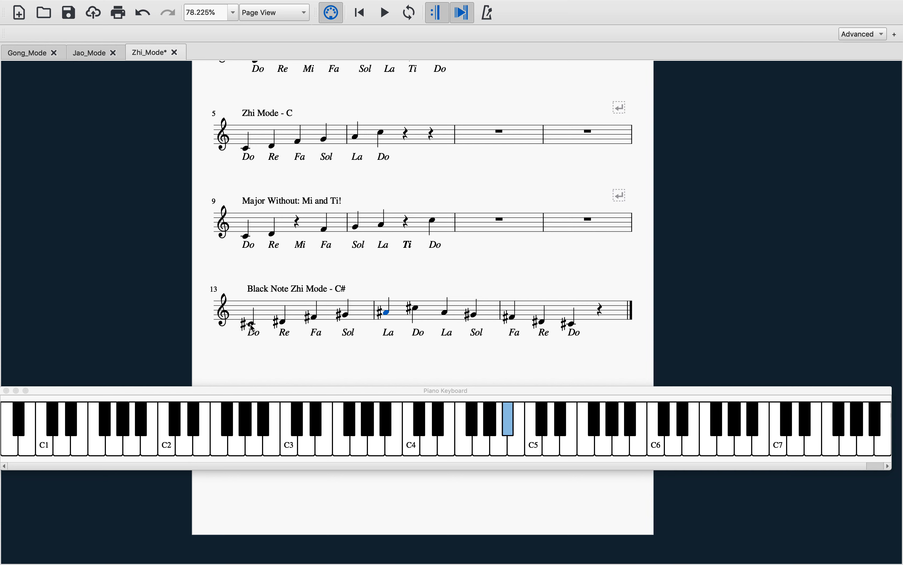
left_click(512, 316)
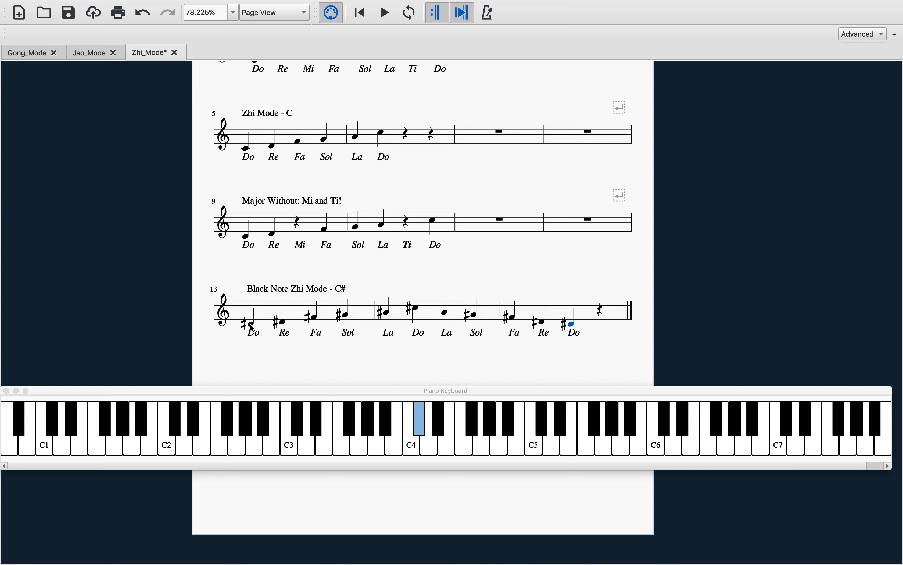
mouse_move(269, 321)
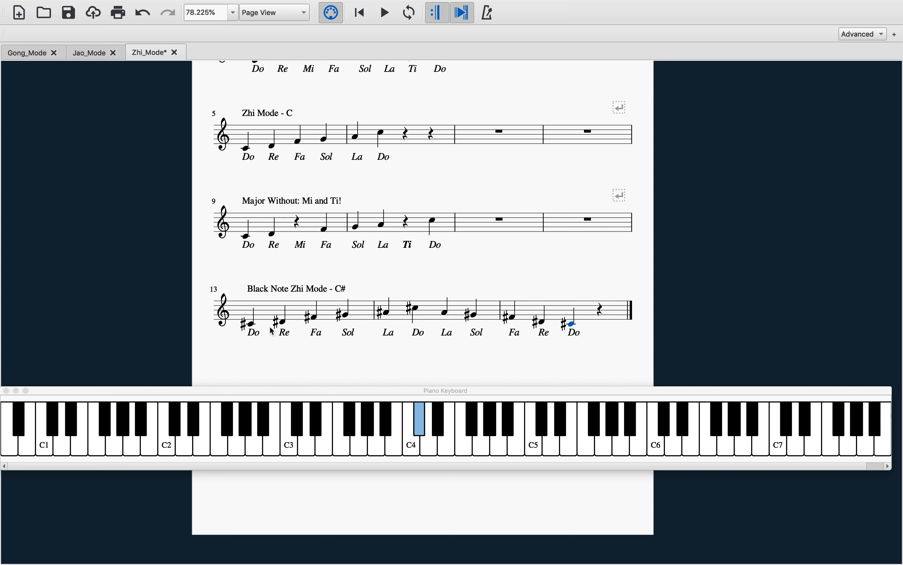
mouse_move(250, 326)
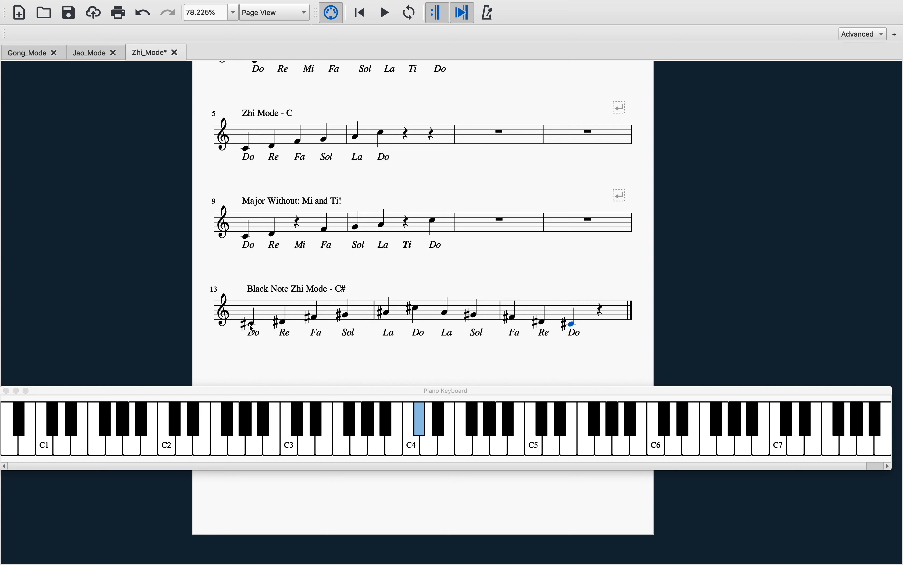
left_click(250, 324)
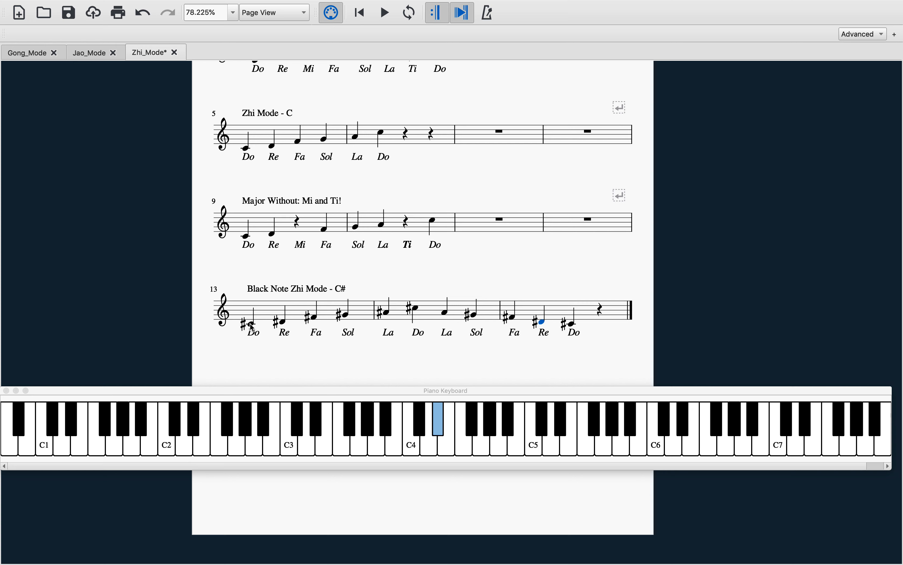
left_click(573, 314)
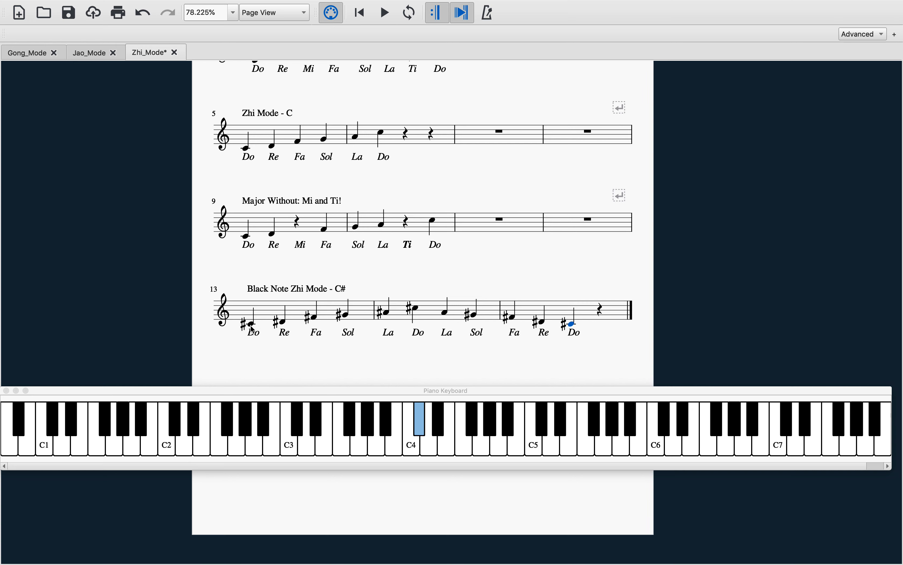
left_click(250, 323)
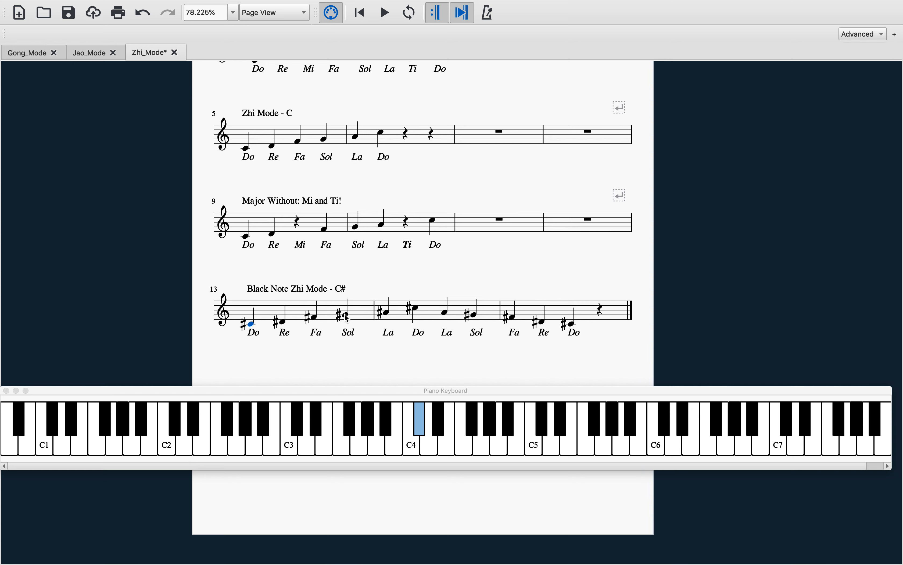
left_click(344, 315)
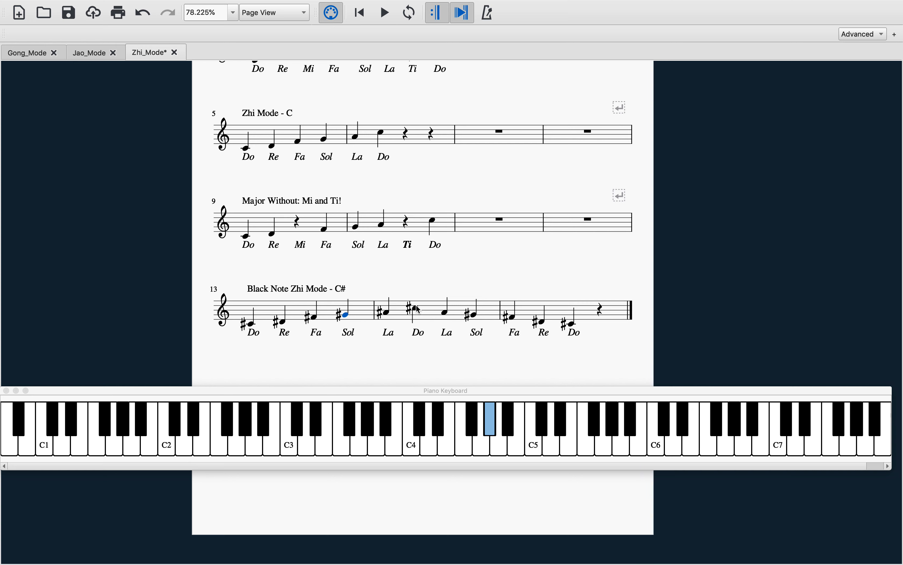
left_click(475, 315)
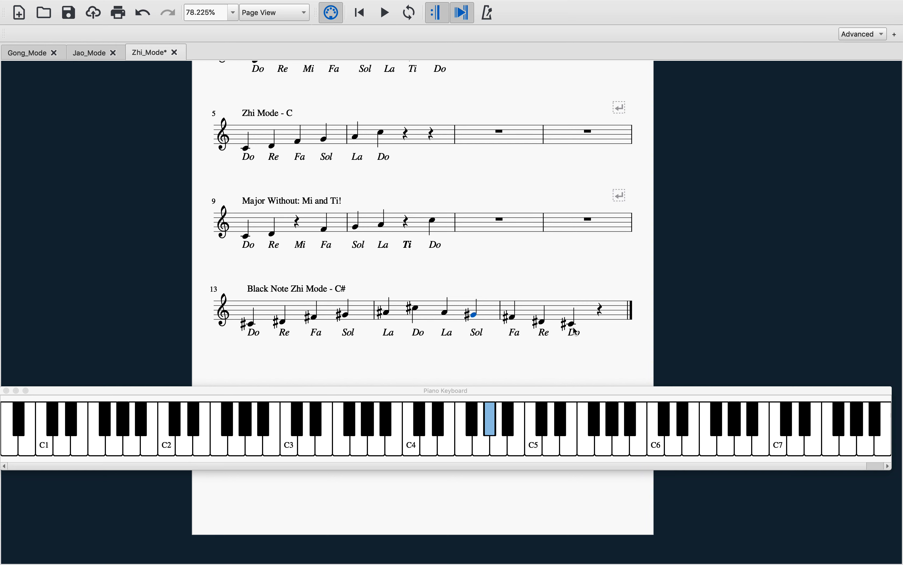
left_click(571, 323)
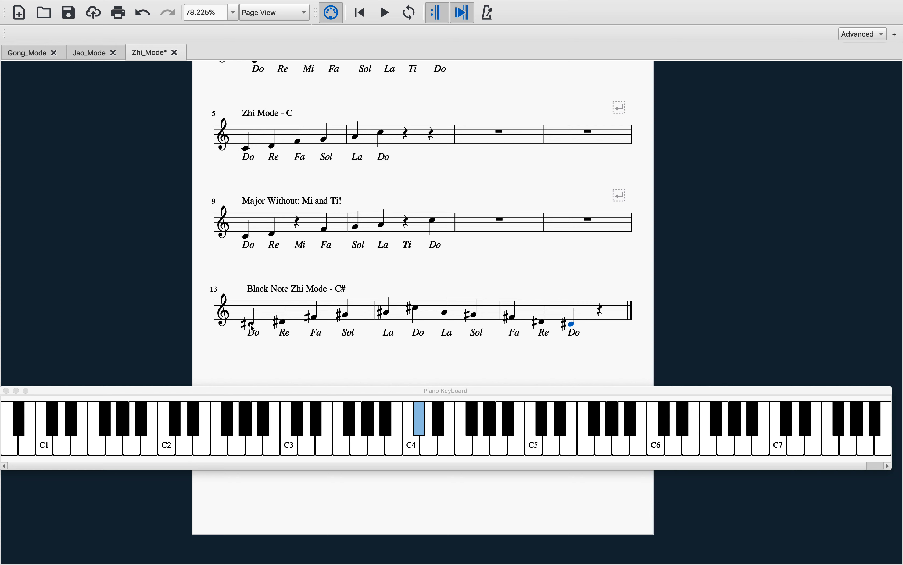
- Scroll back to the top of the Zhi Mode score showing the title and first three staves
scroll("up", 3)
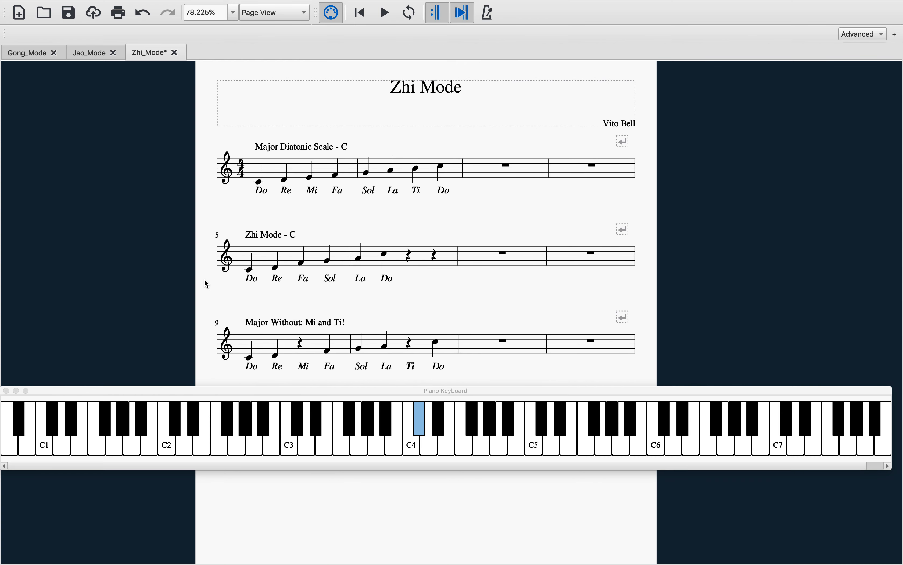
scroll("up", 3)
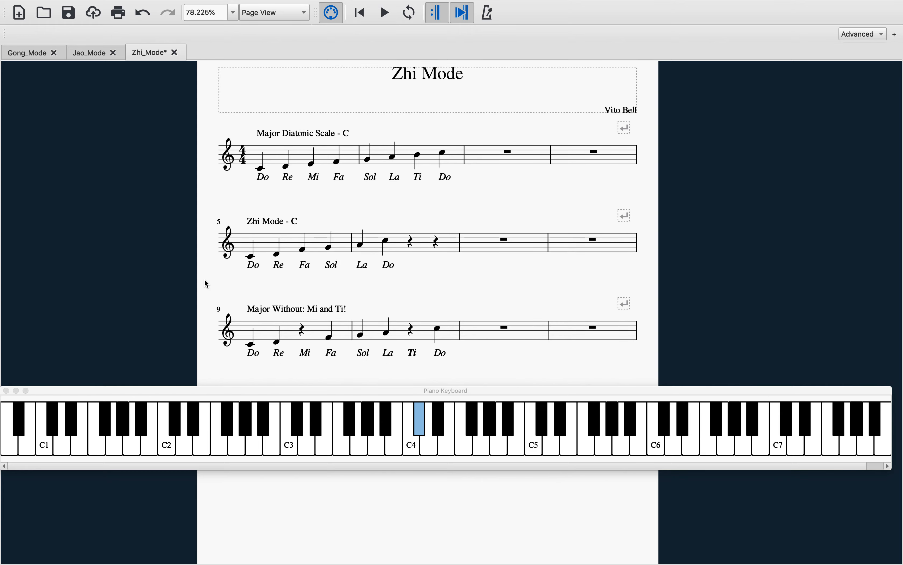